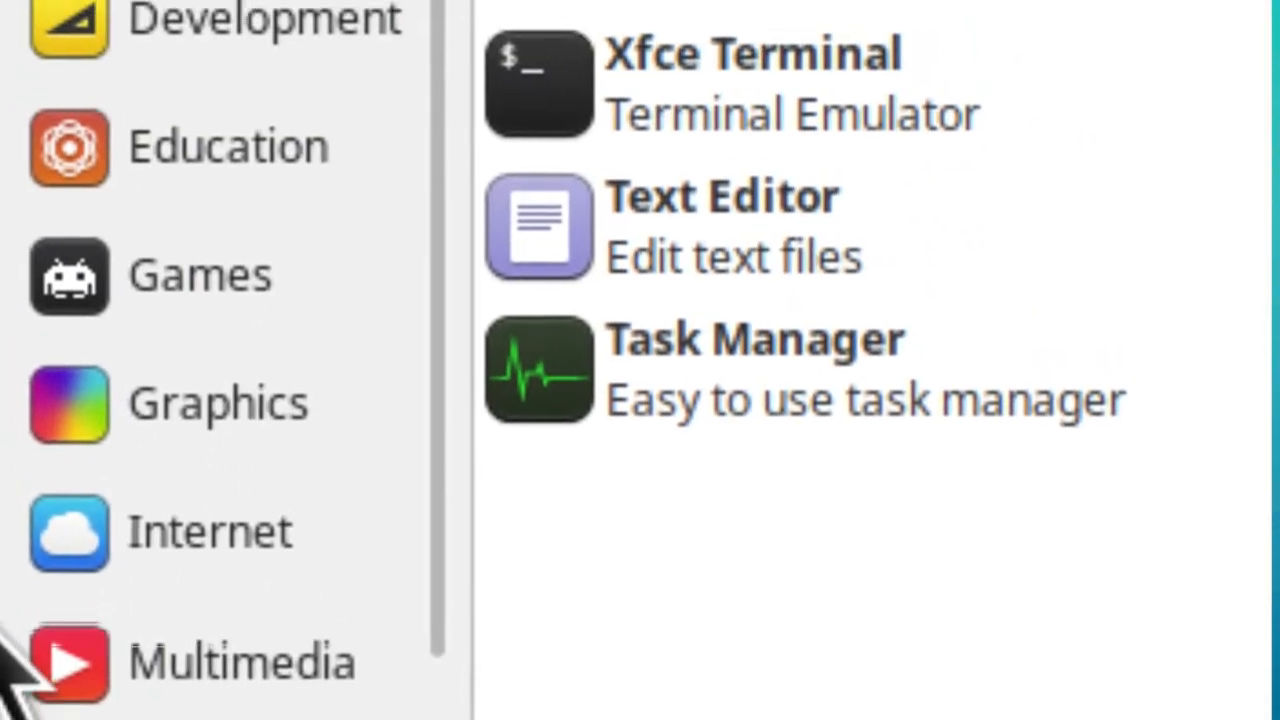
# Launch Synfig Studio from the Graphics category of the Applications Menu
pyautogui.click(216, 404)
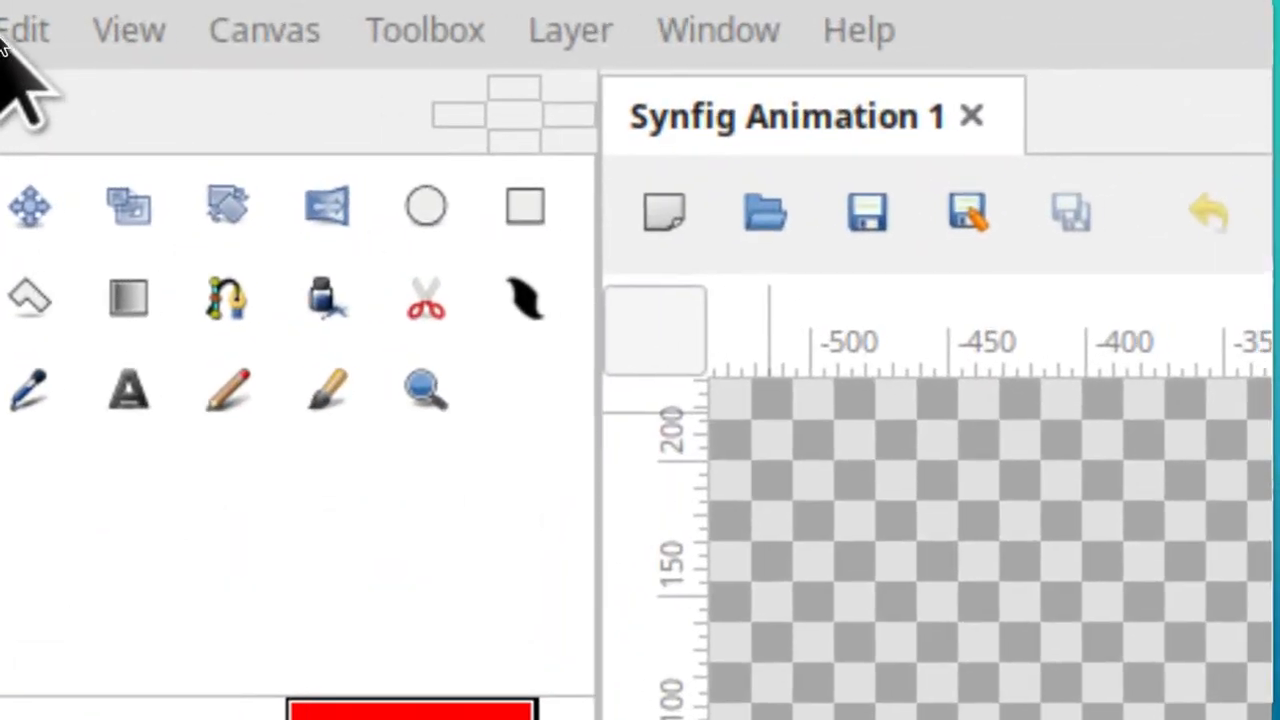
# Set the Document preferences image size to Width 1920 and Height 1080 and confirm
pyautogui.click(22, 28)
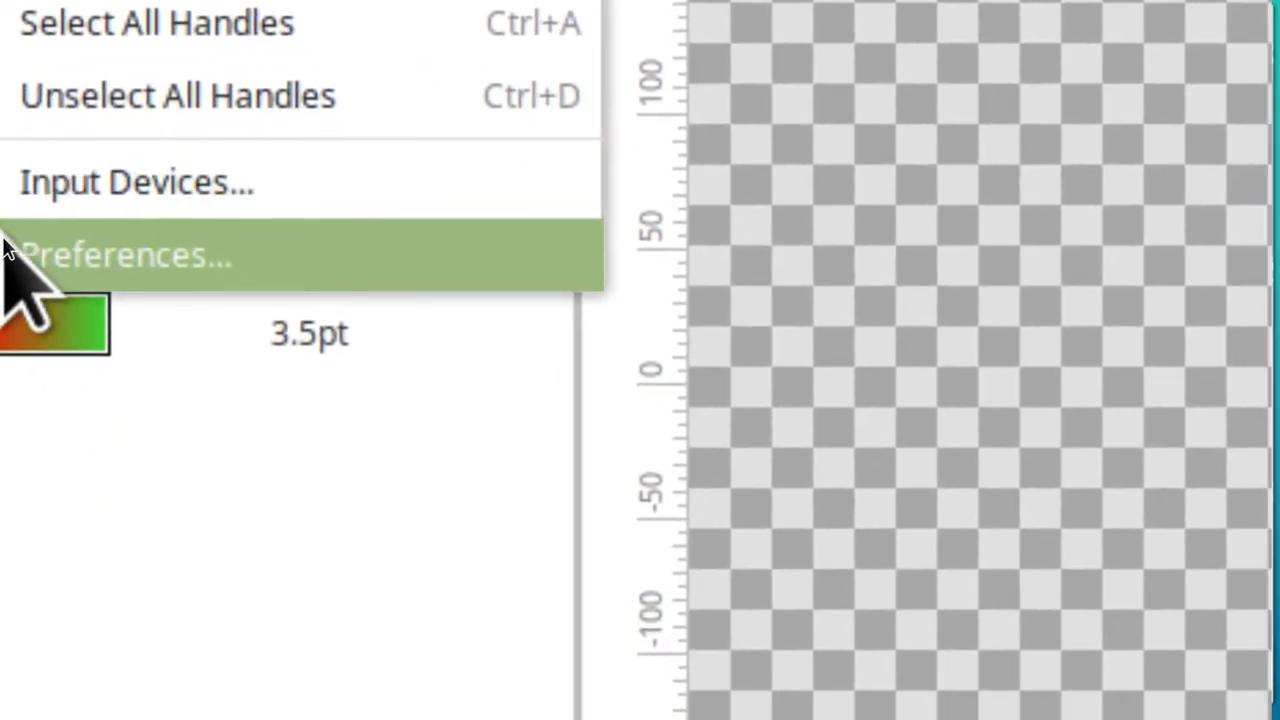
pyautogui.click(124, 256)
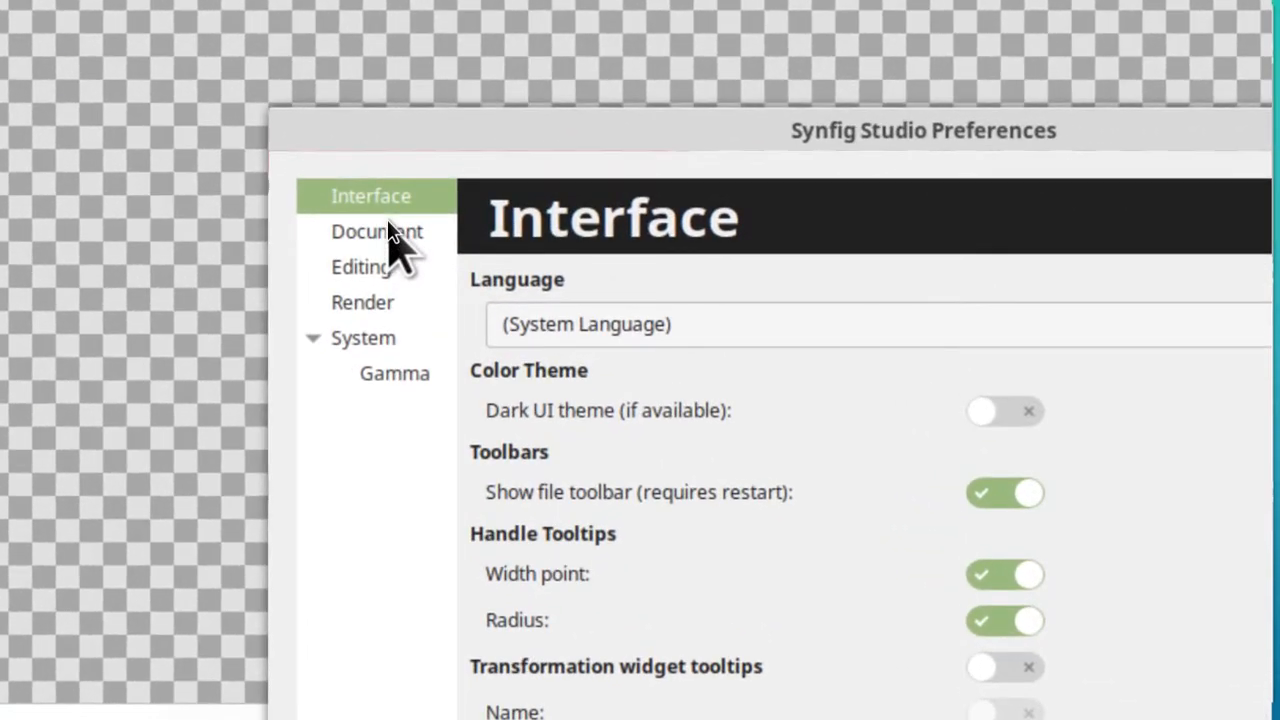
pyautogui.click(376, 232)
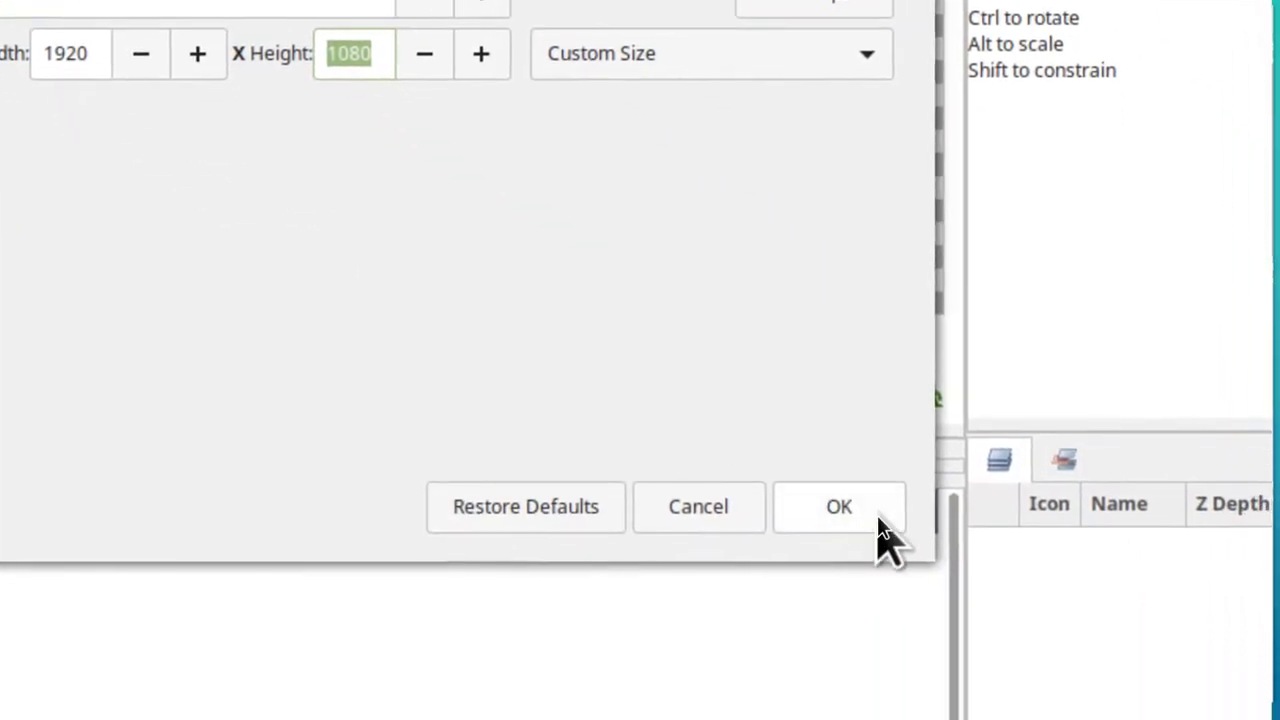
pyautogui.click(838, 506)
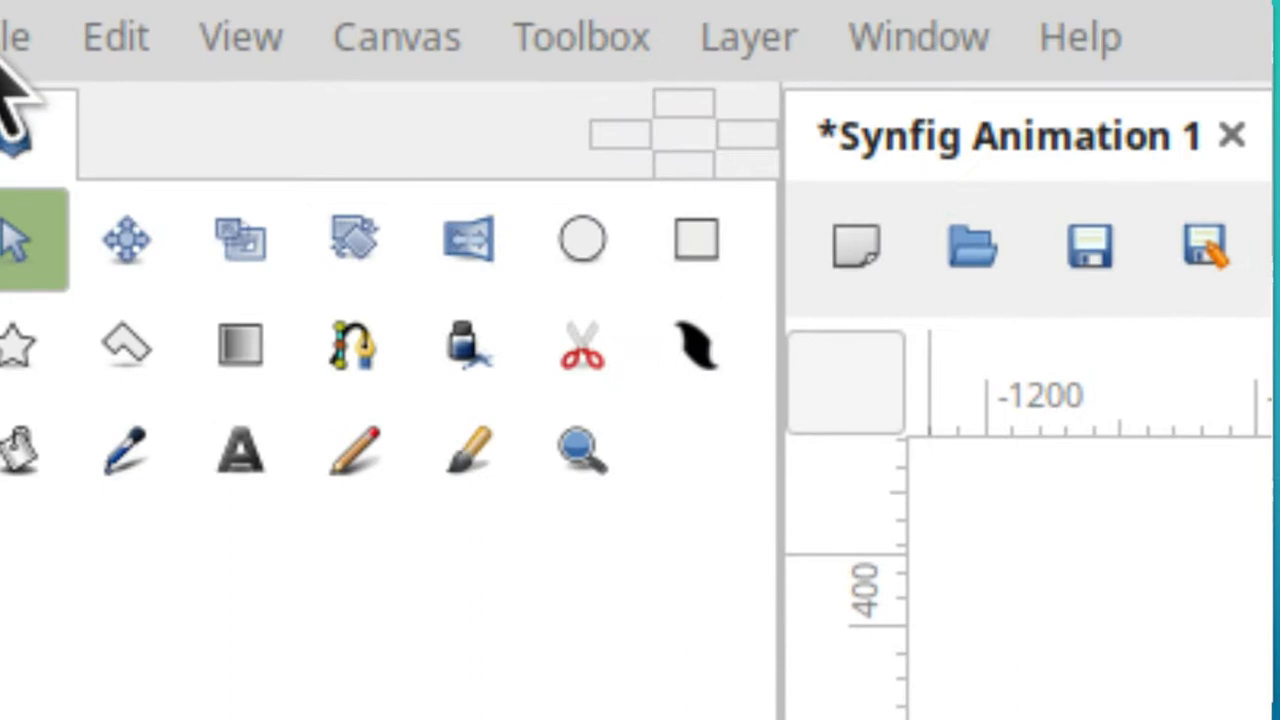
# Start an image import and browse to Desktop > Media > Backgrounds
pyautogui.click(16, 36)
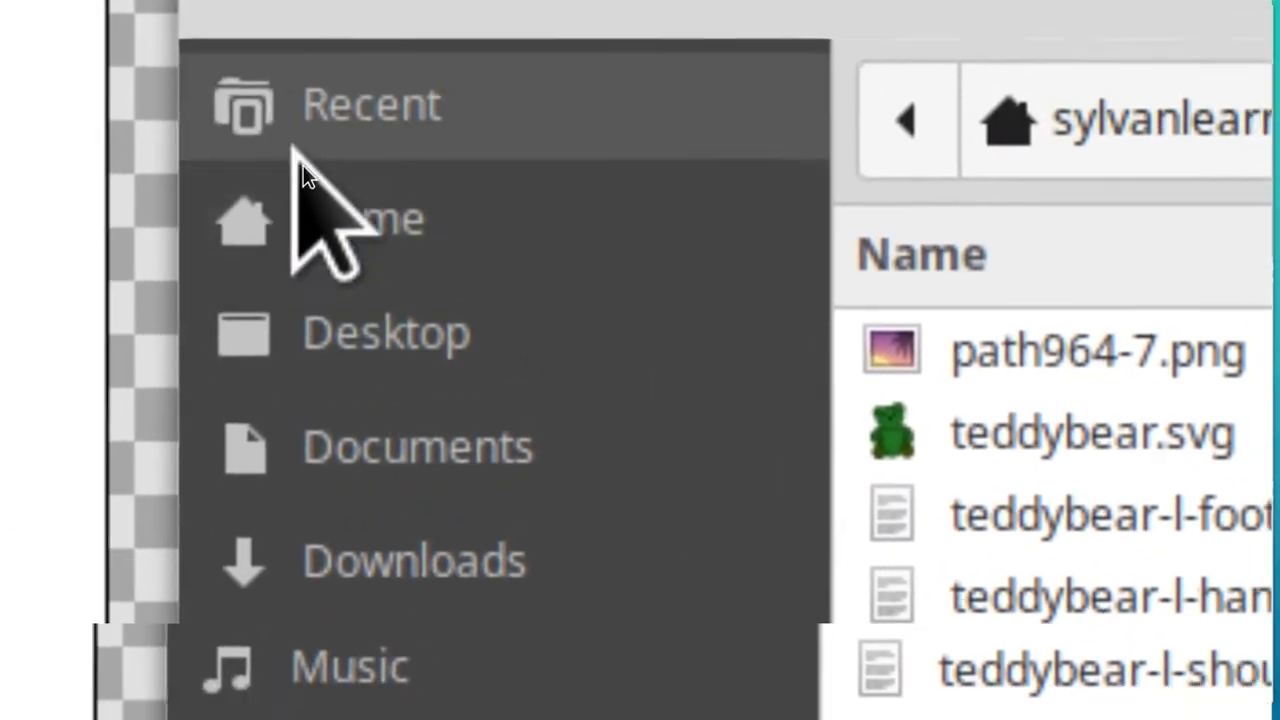
pyautogui.scroll(-3)
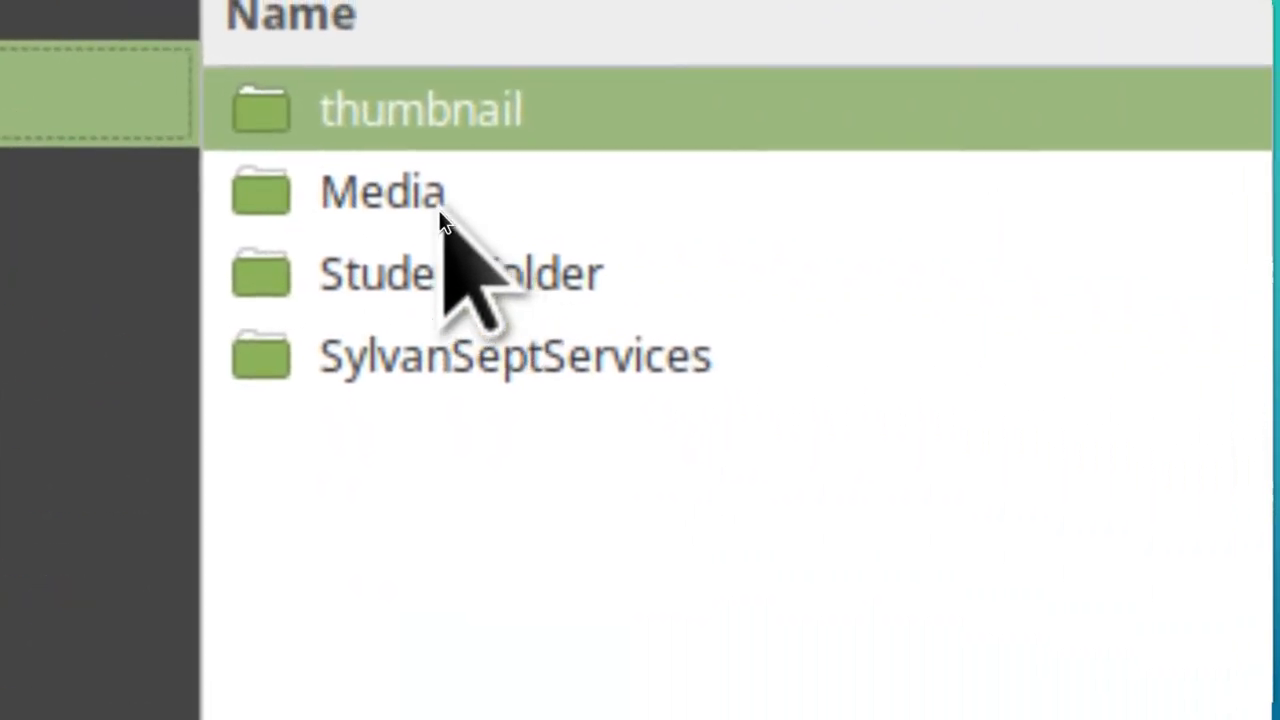
pyautogui.click(388, 192)
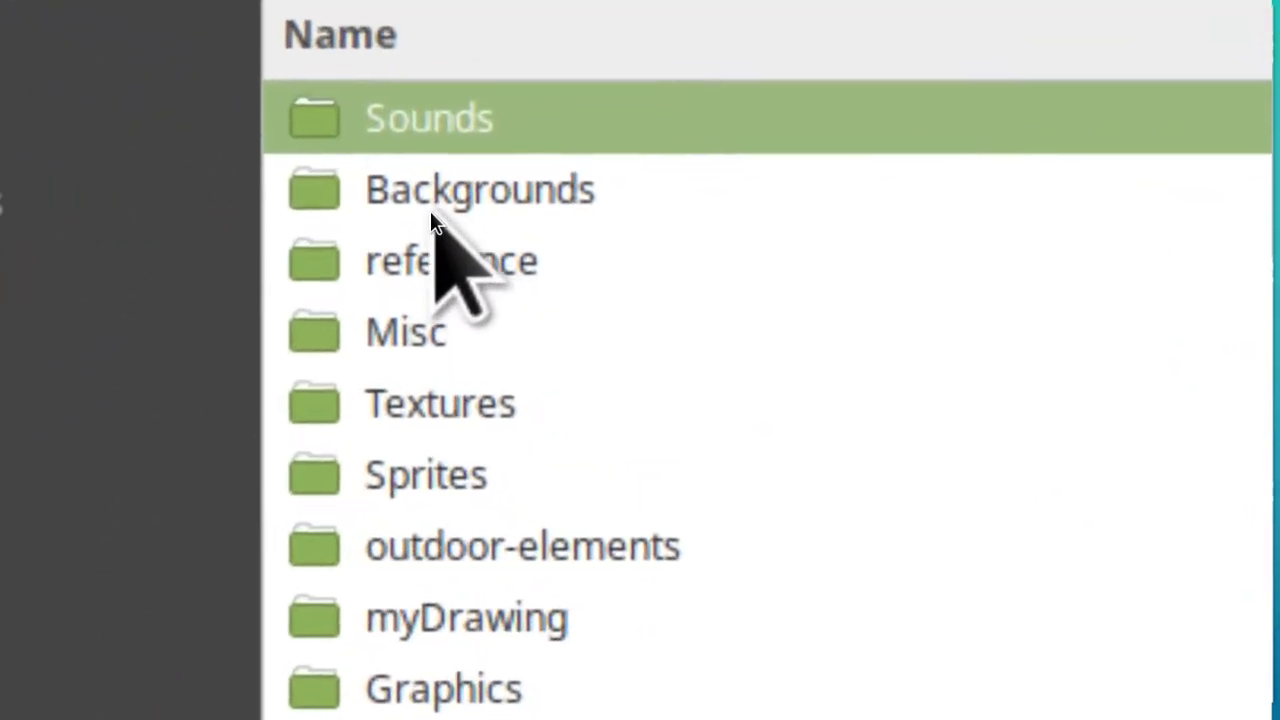
pyautogui.click(440, 190)
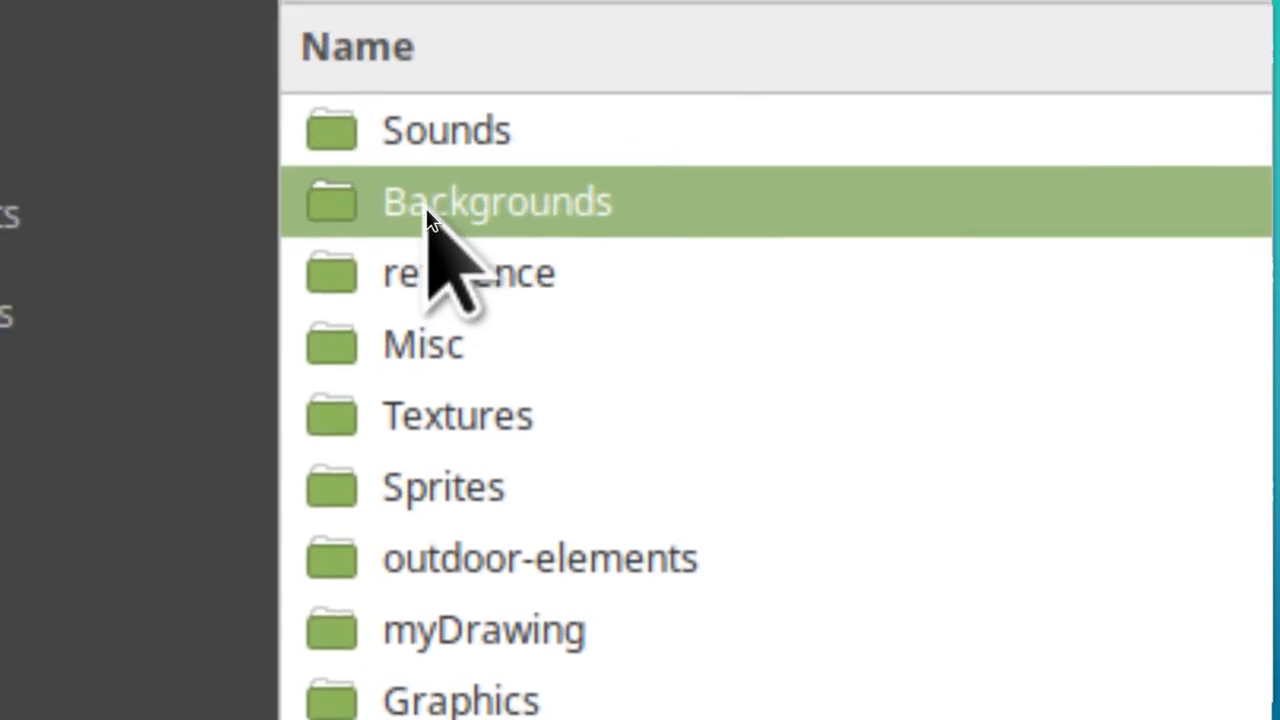
pyautogui.doubleClick(496, 200)
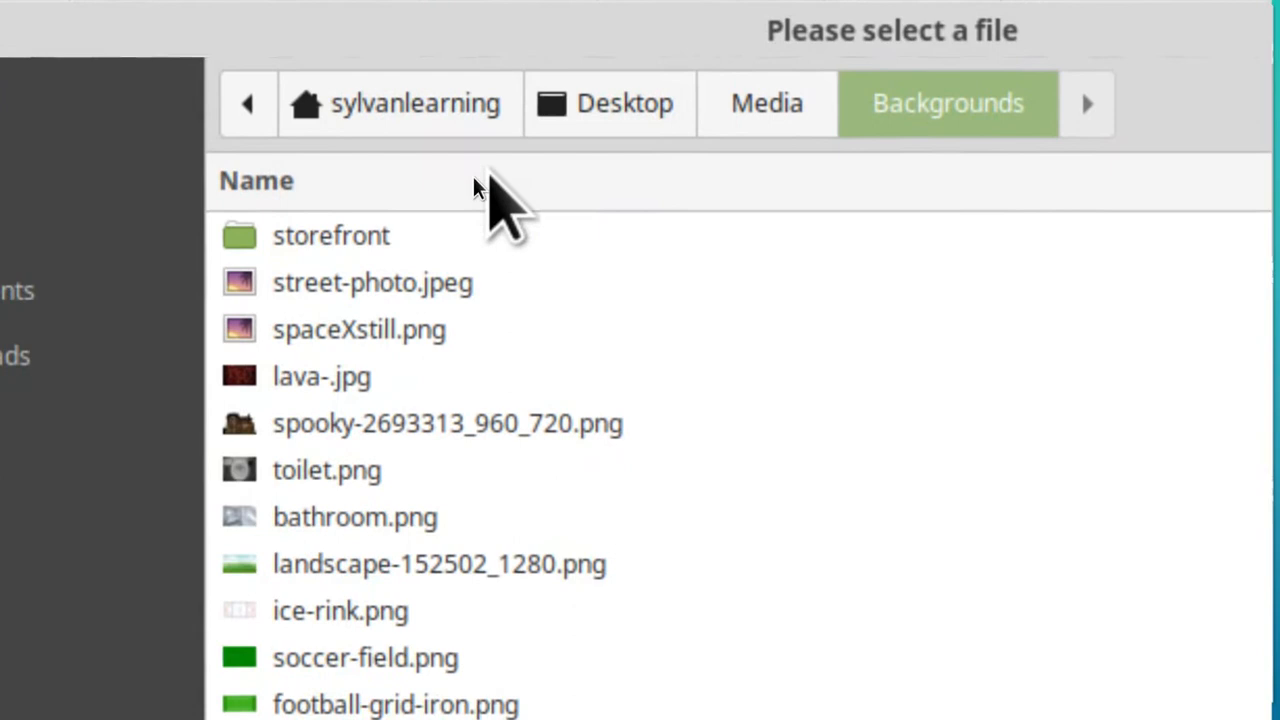
# Import space.png as the animation's starry backdrop layer
pyautogui.scroll(-3)
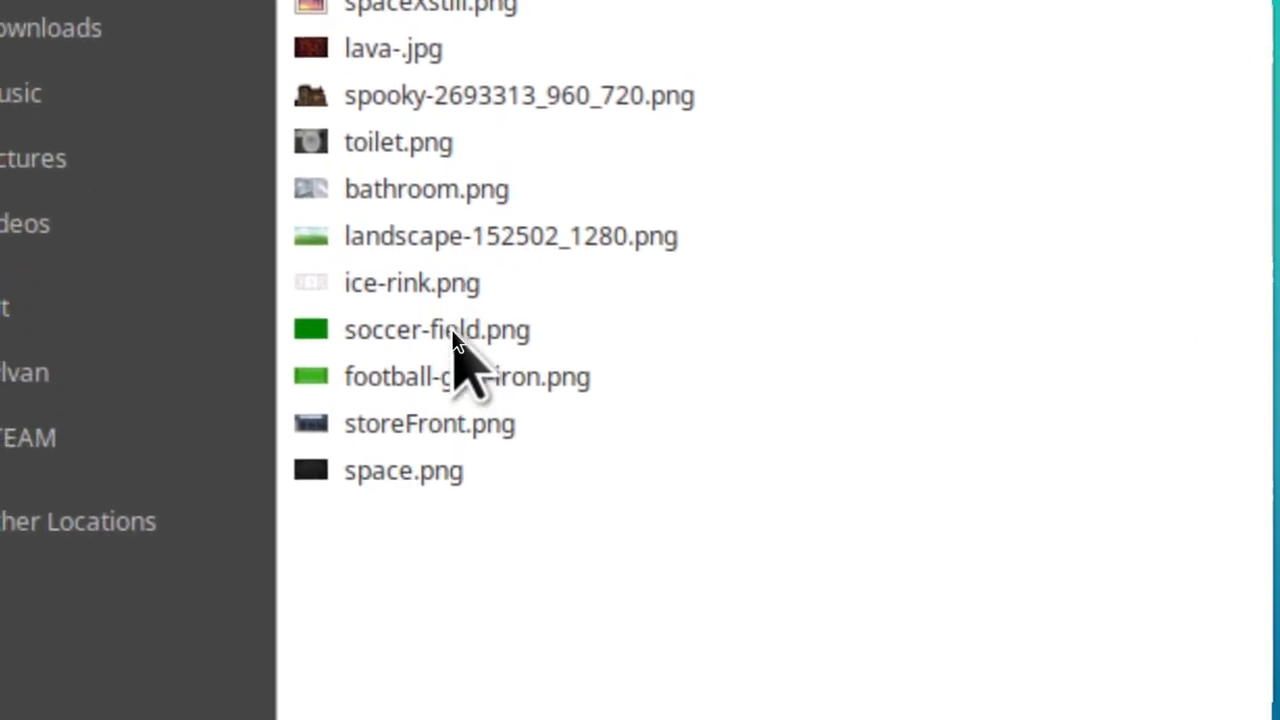
pyautogui.scroll(-3)
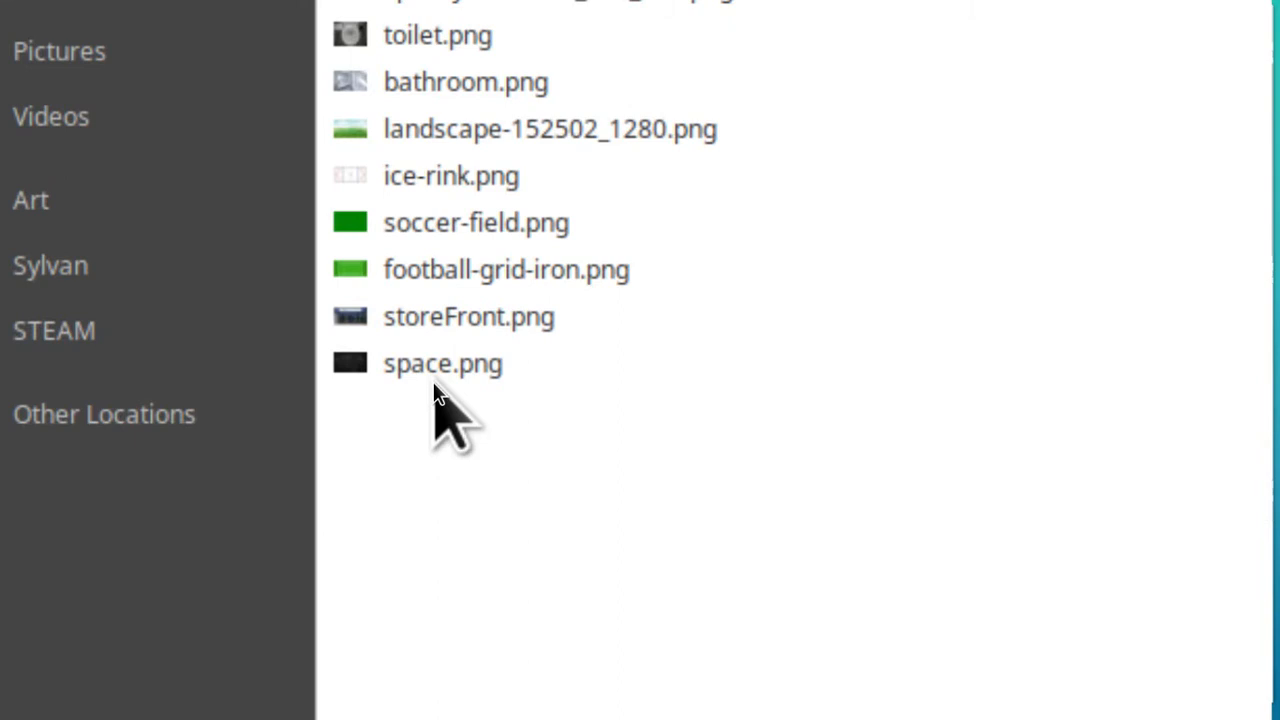
pyautogui.click(442, 364)
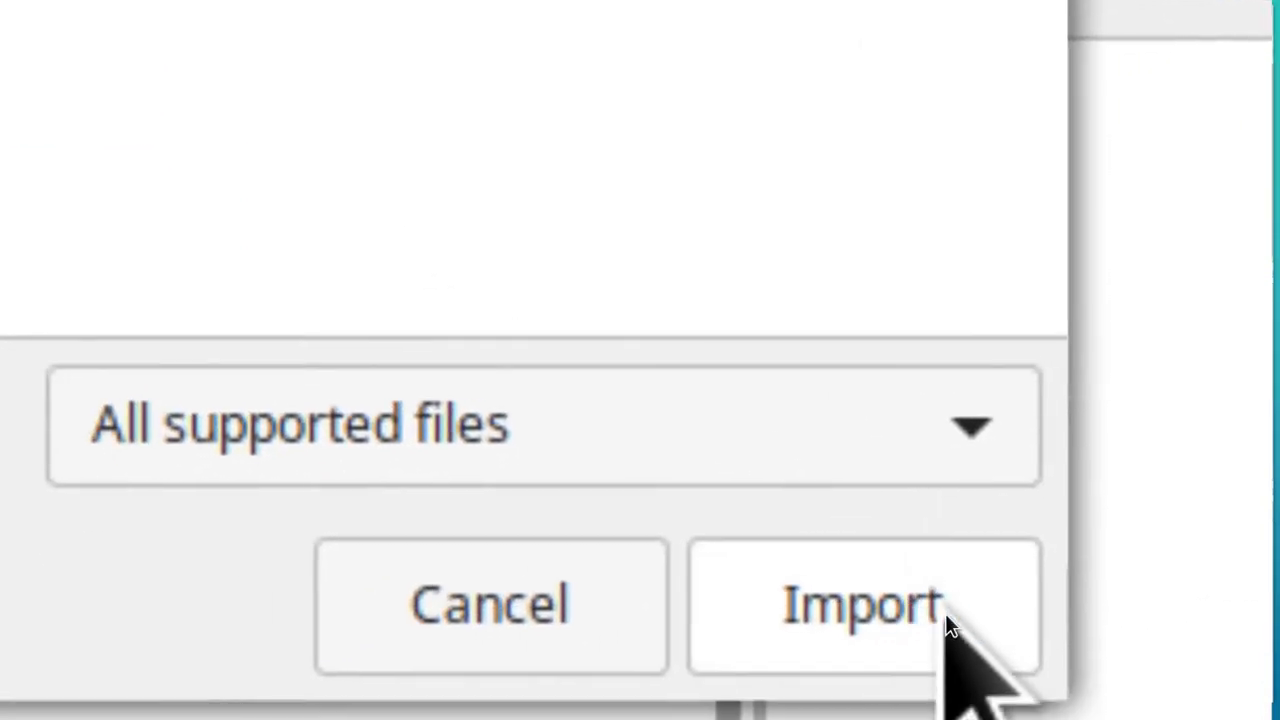
pyautogui.click(860, 604)
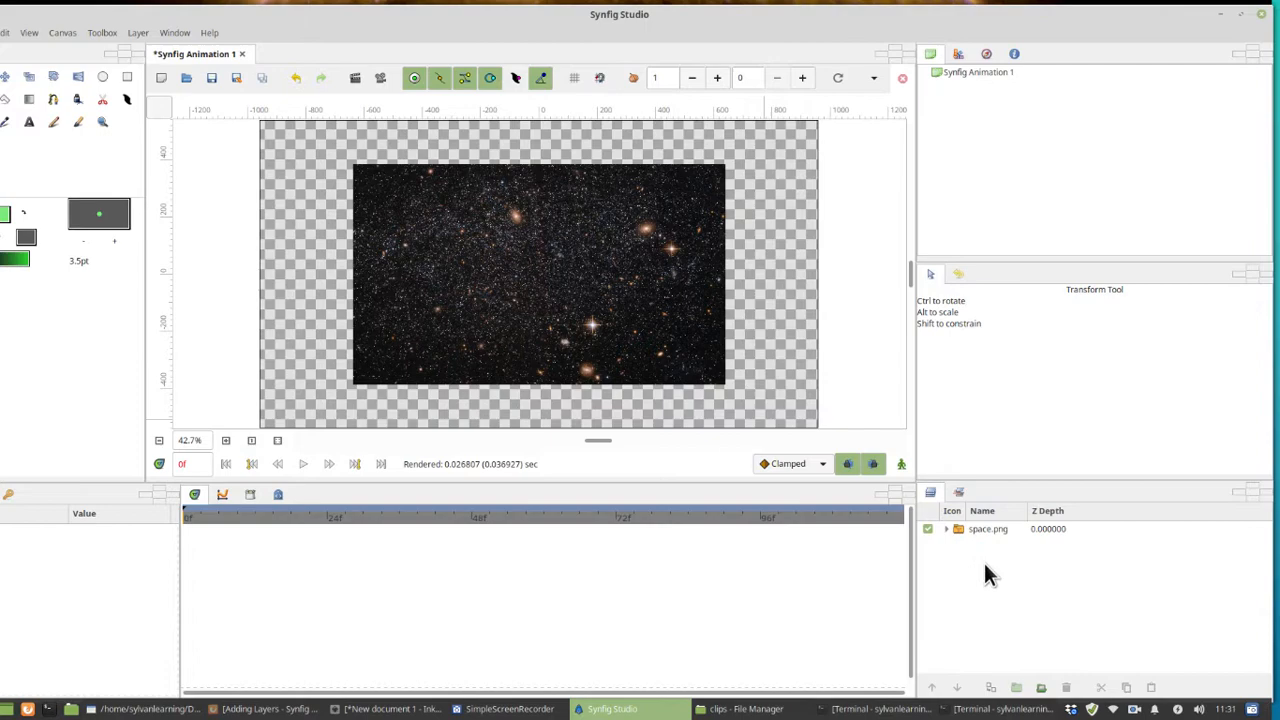
pyautogui.click(988, 528)
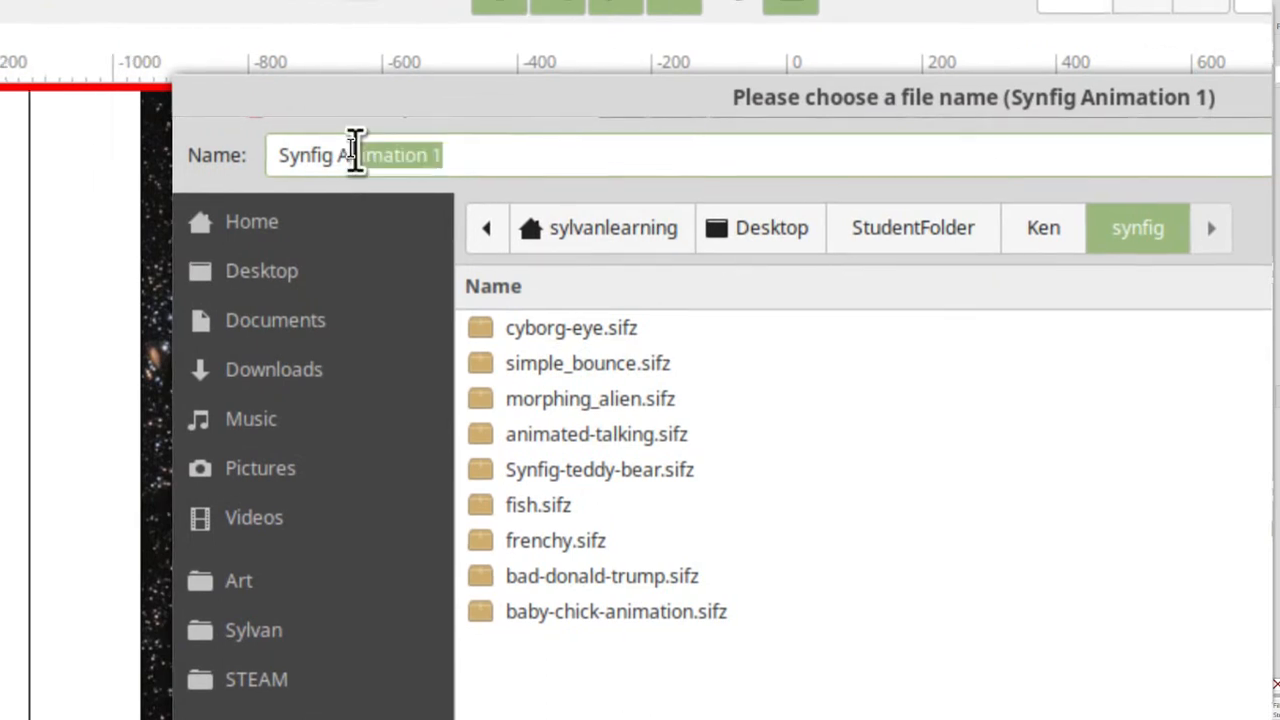
# Name the file solar-rotation in the Save As dialog within the synfig folder
pyautogui.write('sol')
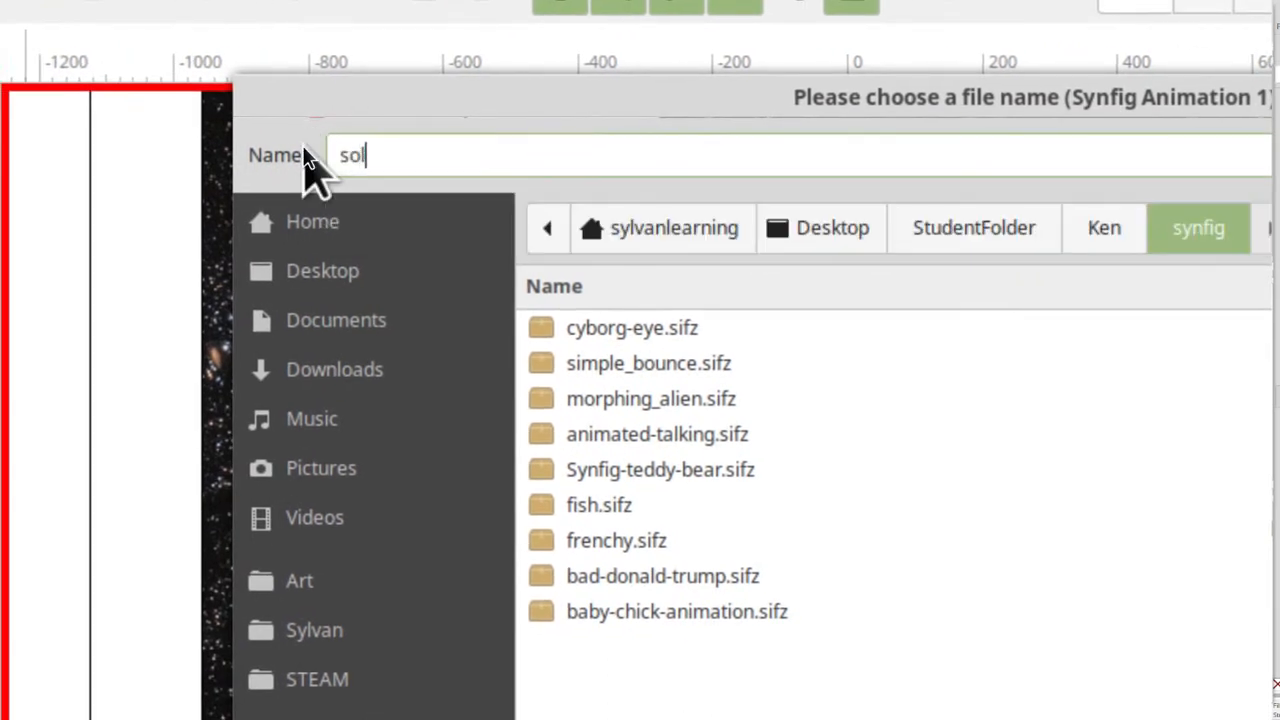
pyautogui.write('ar-r')
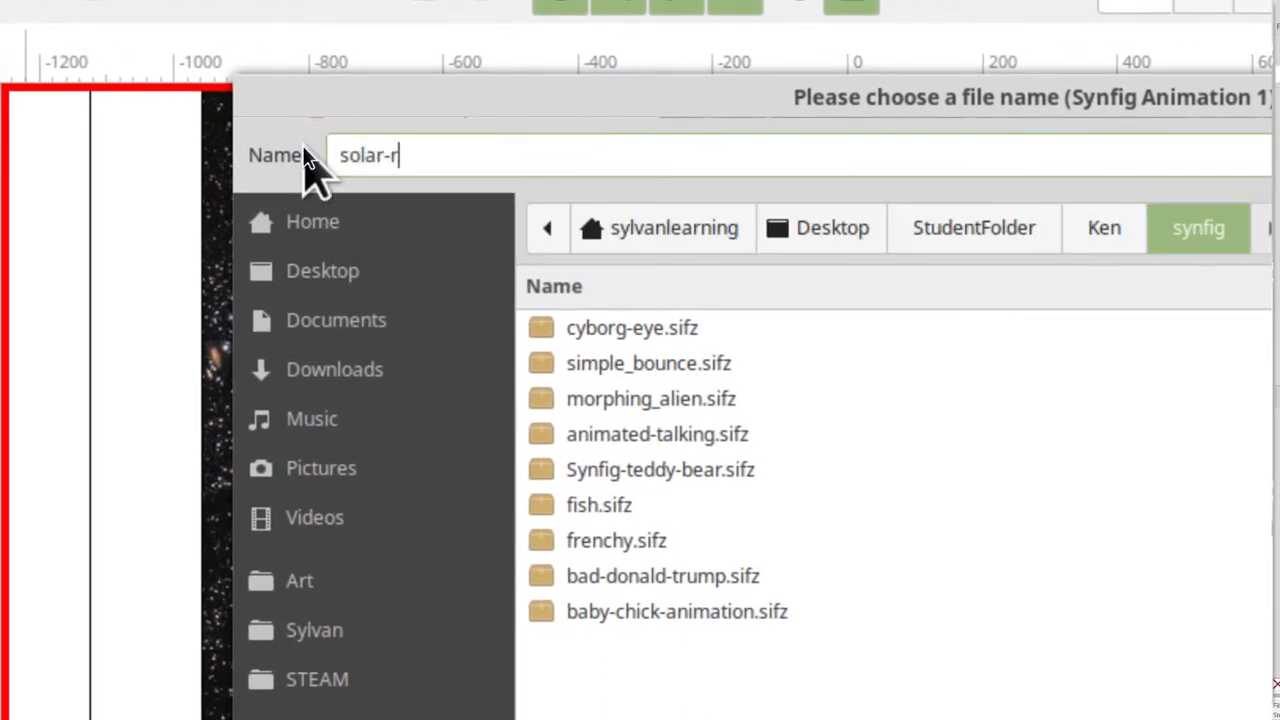
pyautogui.write('otation')
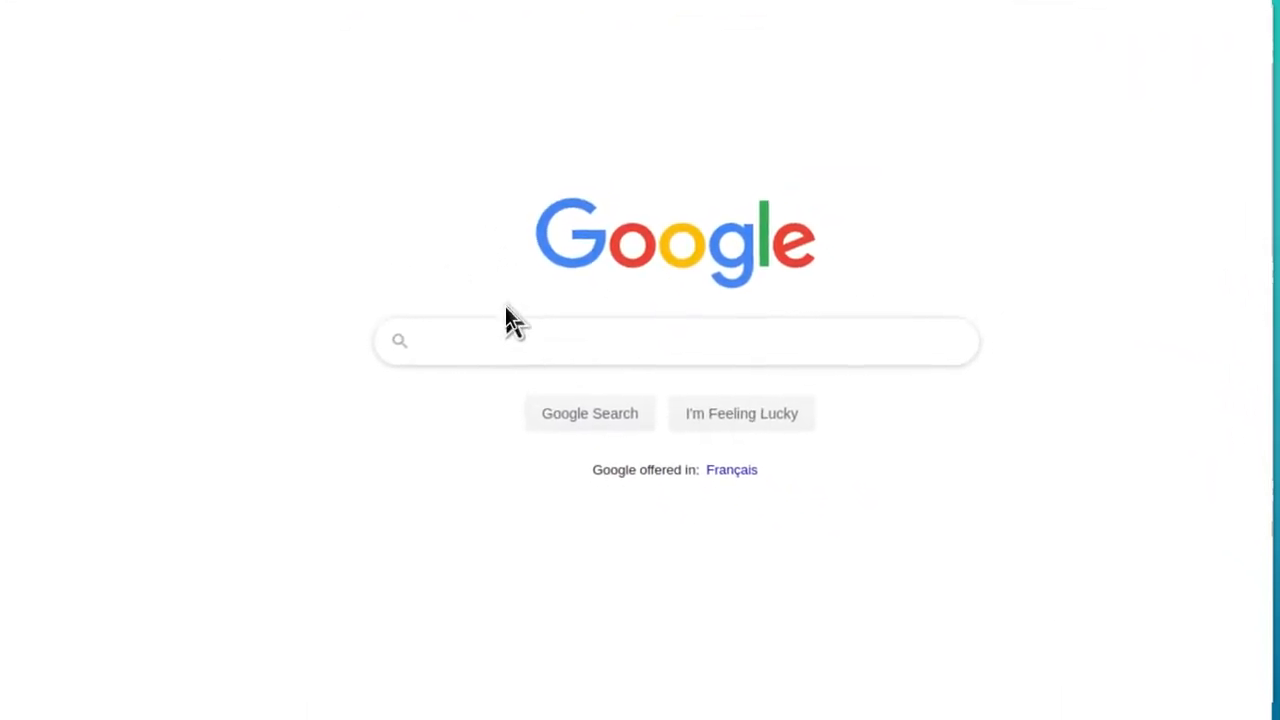
# Run a Google web search for 'sun'
pyautogui.click(676, 340)
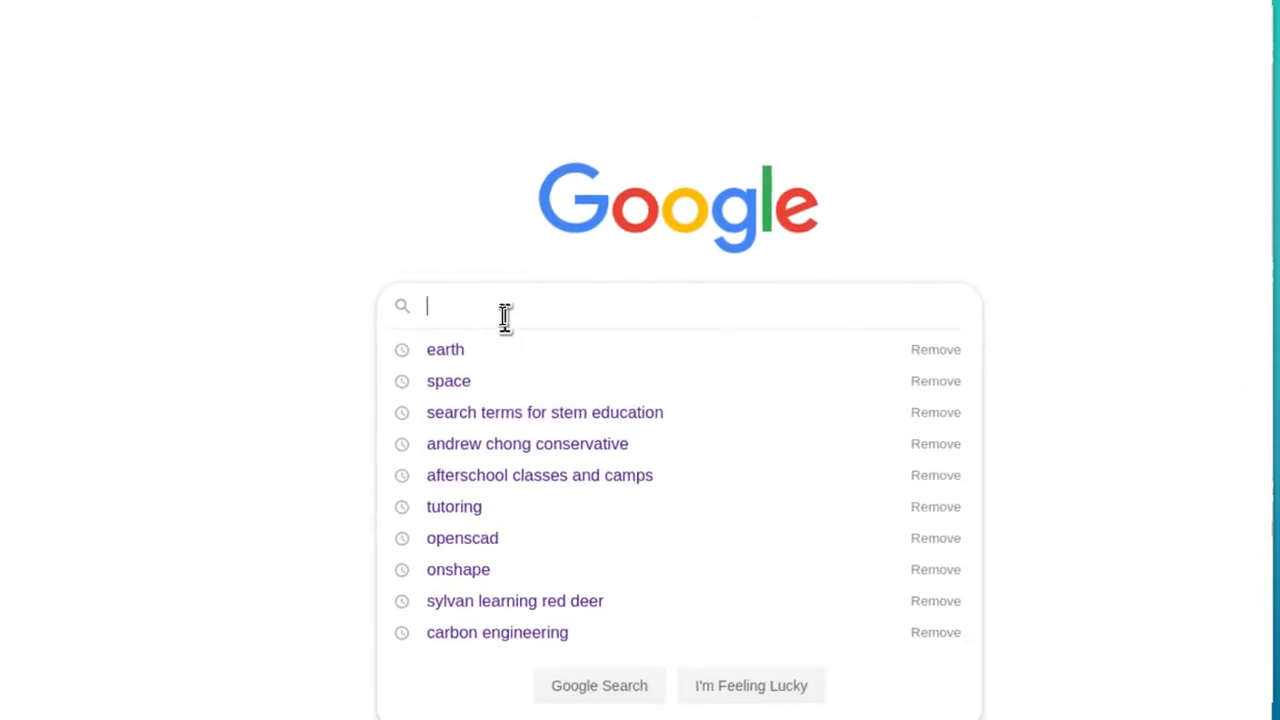
pyautogui.click(416, 244)
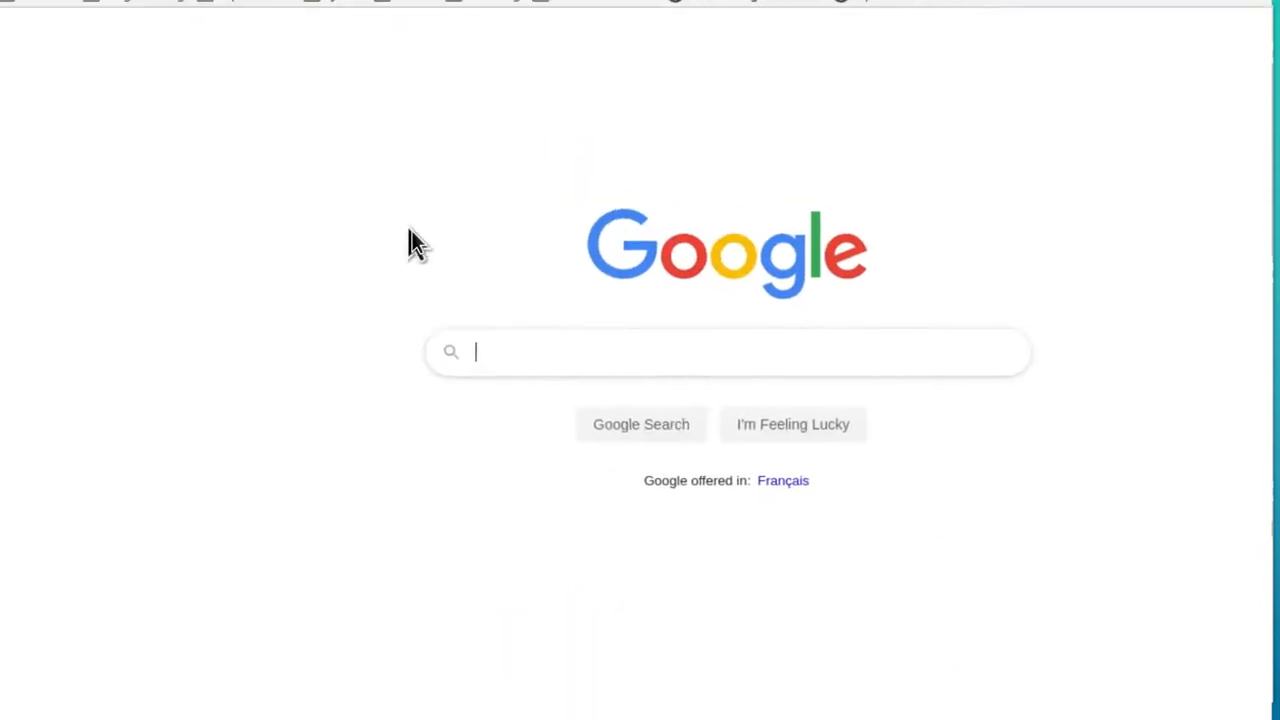
pyautogui.click(728, 352)
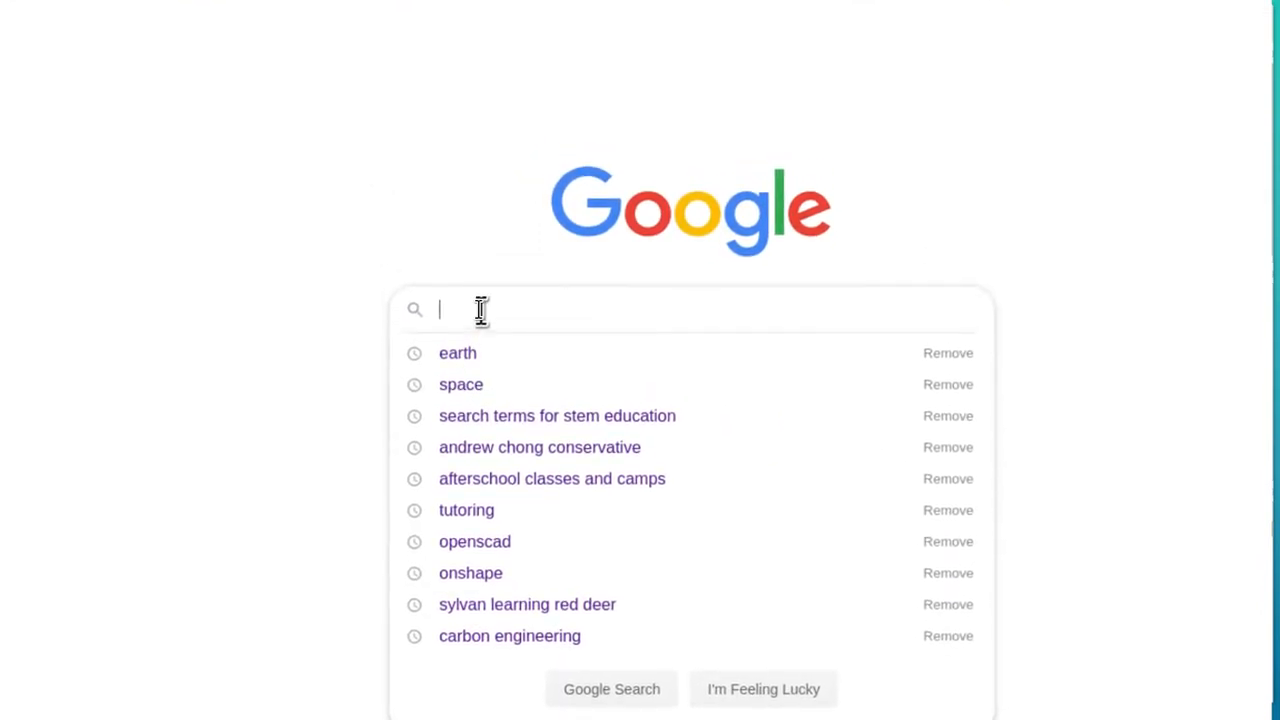
pyautogui.write('sun')
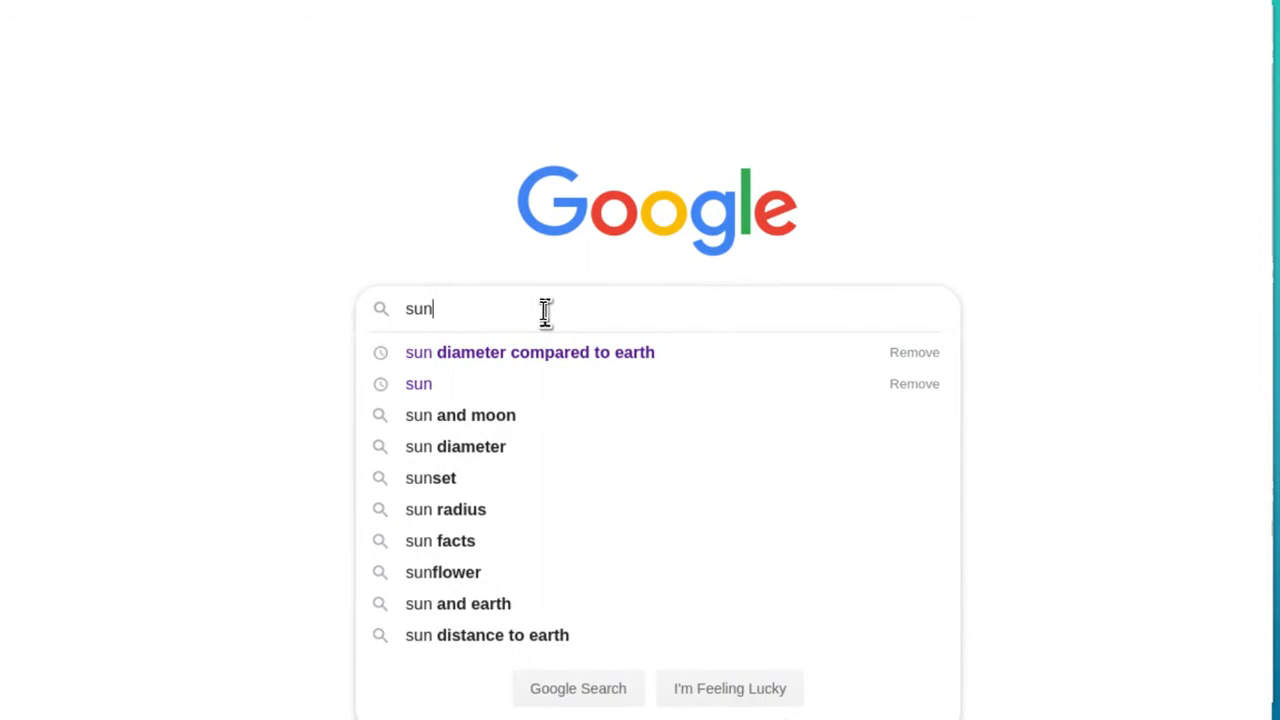
pyautogui.press('Return')
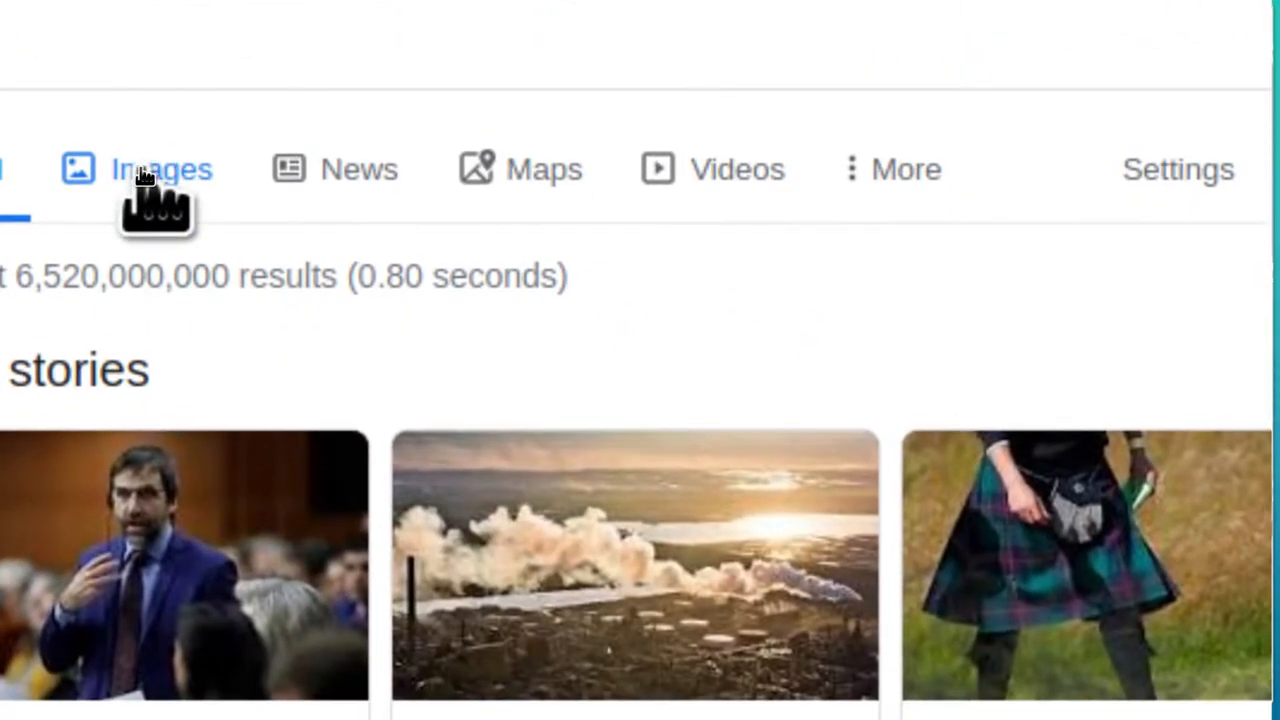
# Show transparent sun image results filtered to 'Labeled for reuse with modification'
pyautogui.click(140, 170)
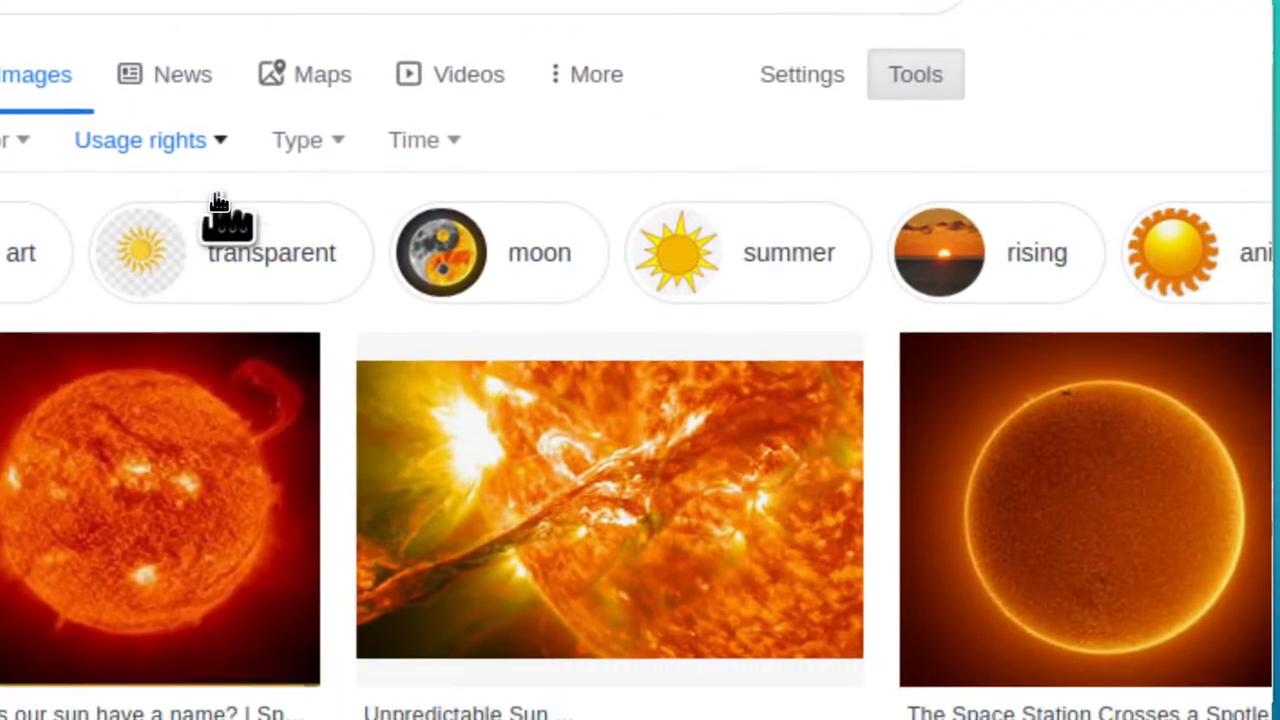
pyautogui.click(140, 140)
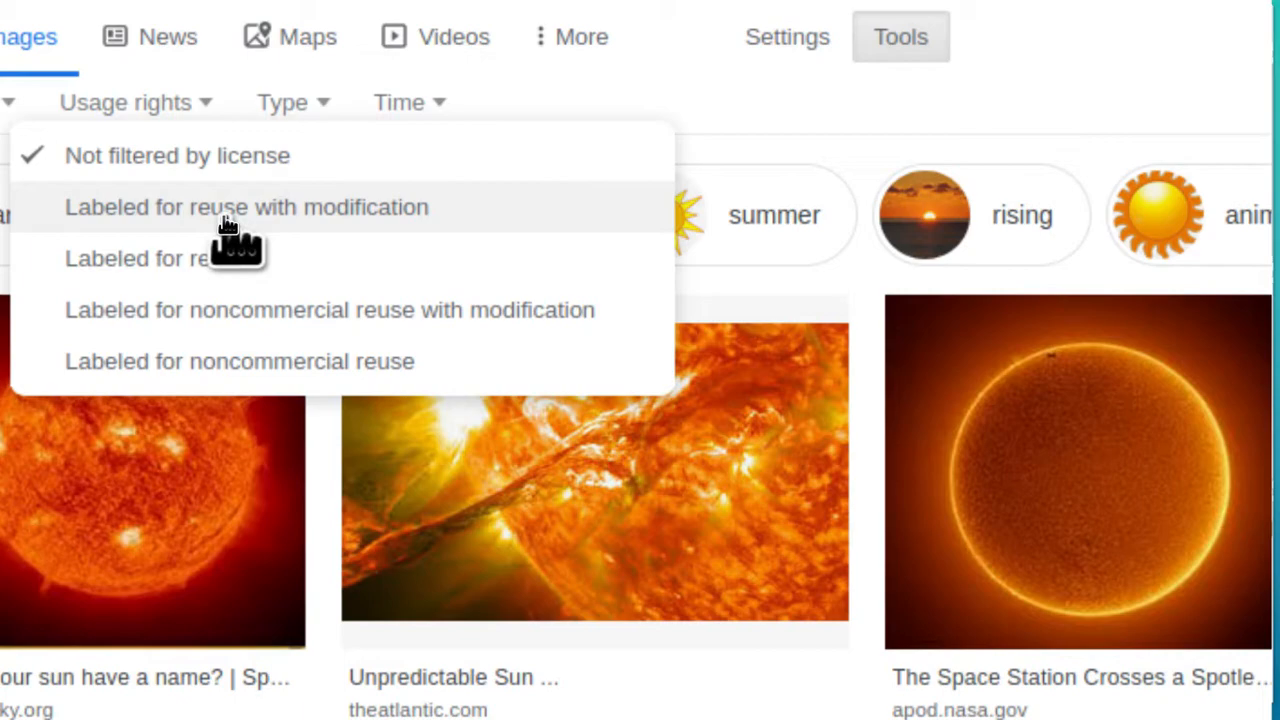
pyautogui.click(244, 206)
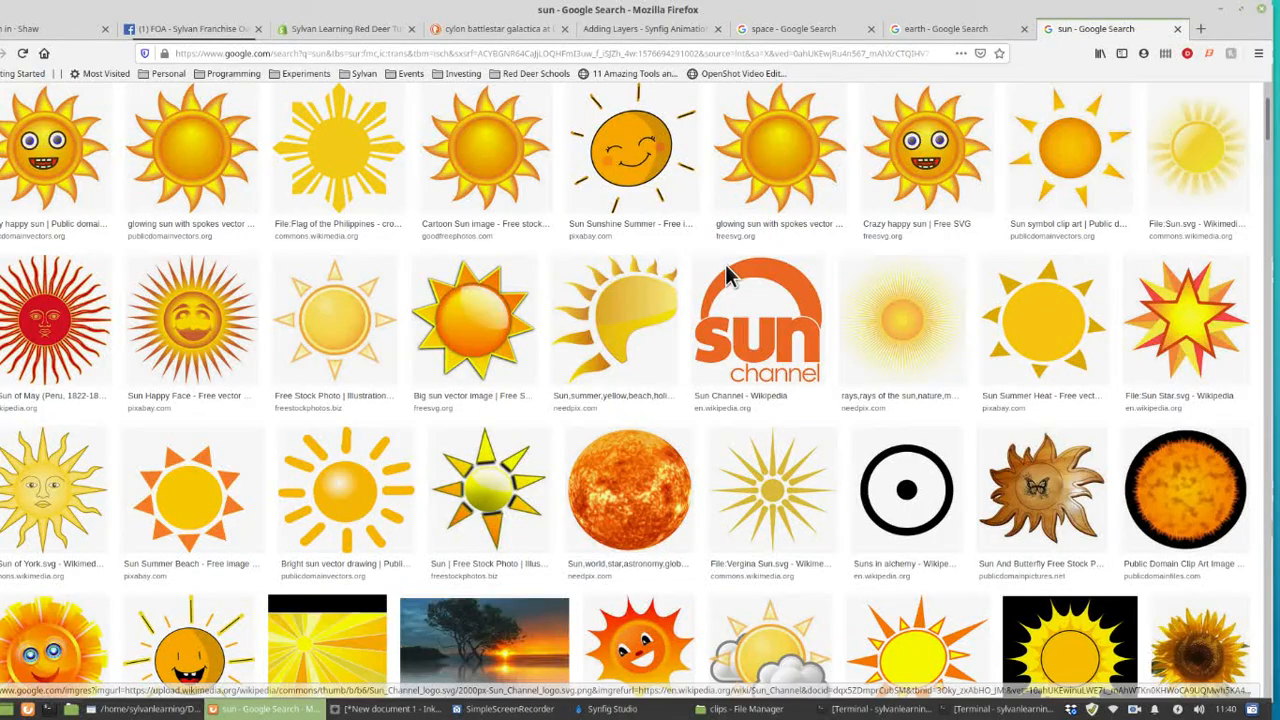
pyautogui.moveTo(712, 168)
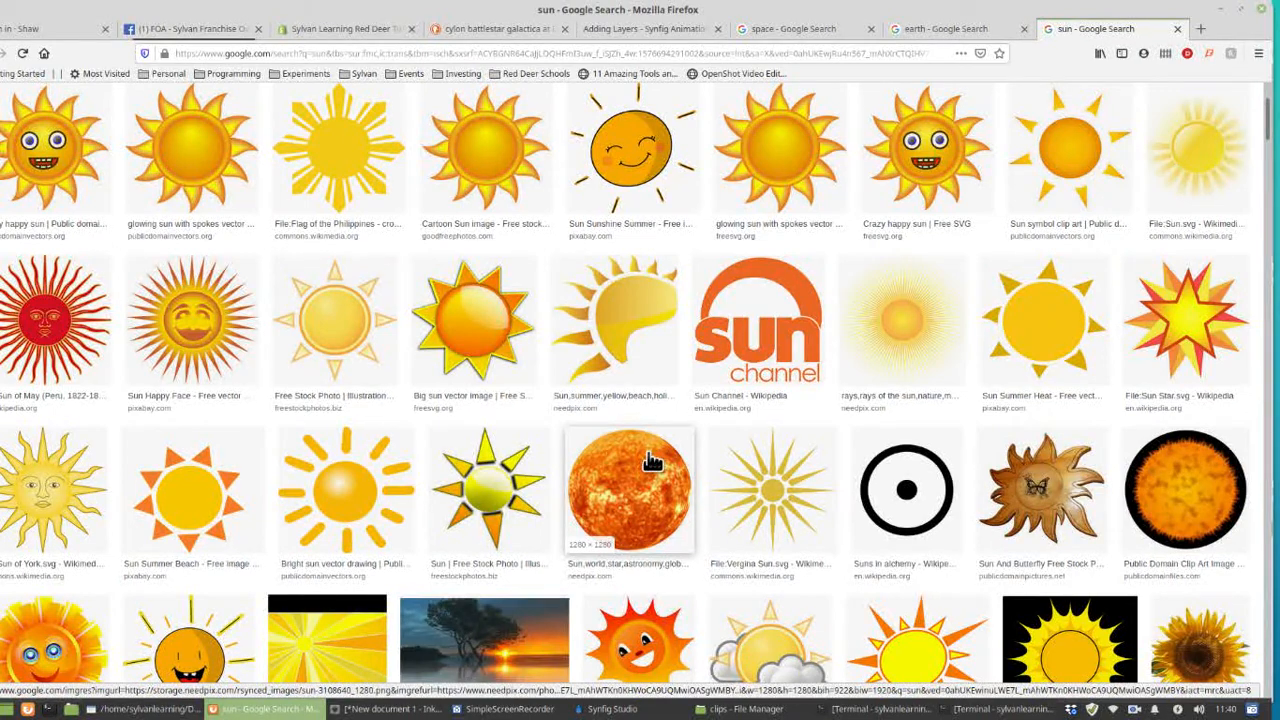
# Preview the realistic orange 'Sun,world,star,astronomy,globe' picture from needpix and scroll its details
pyautogui.click(628, 488)
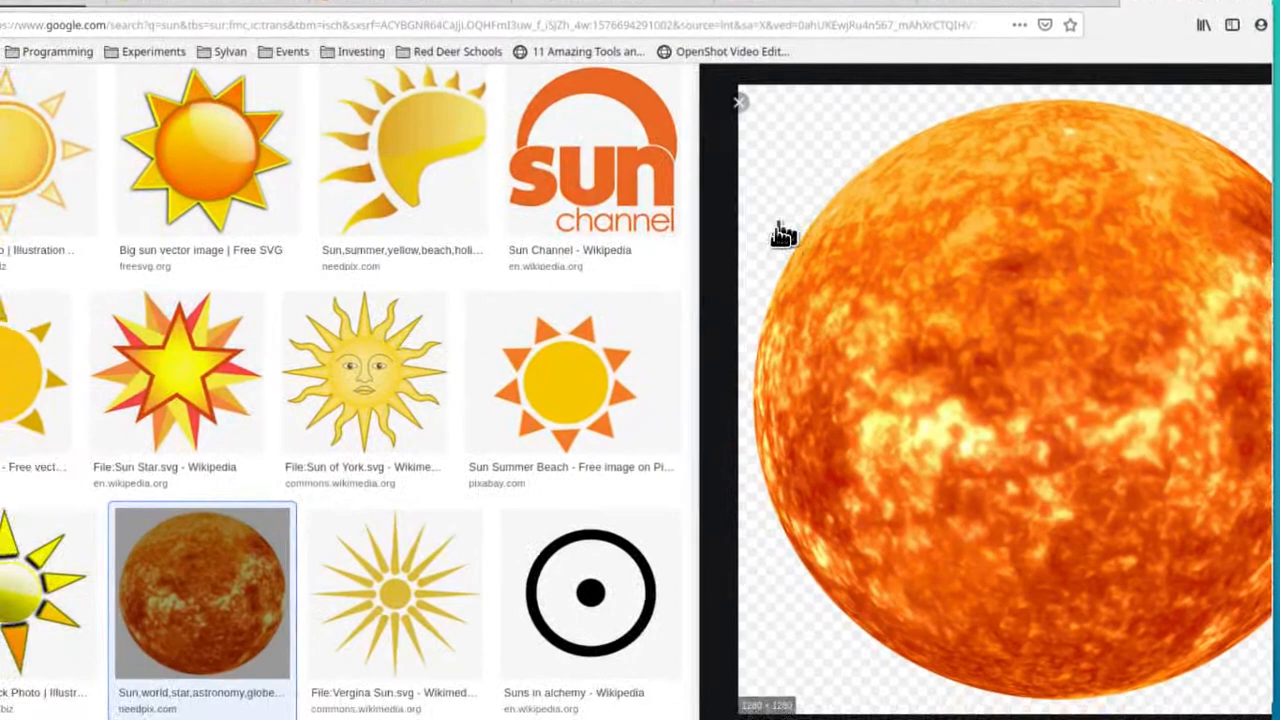
pyautogui.scroll(-3)
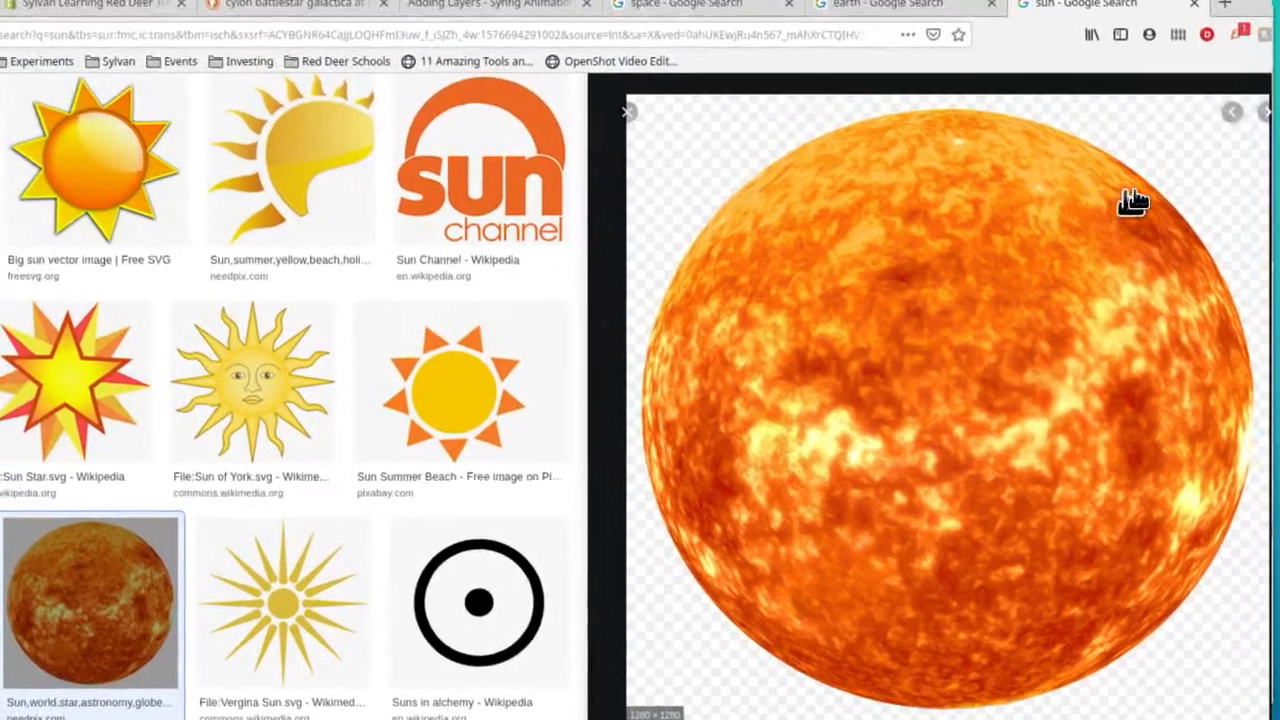
pyautogui.scroll(-3)
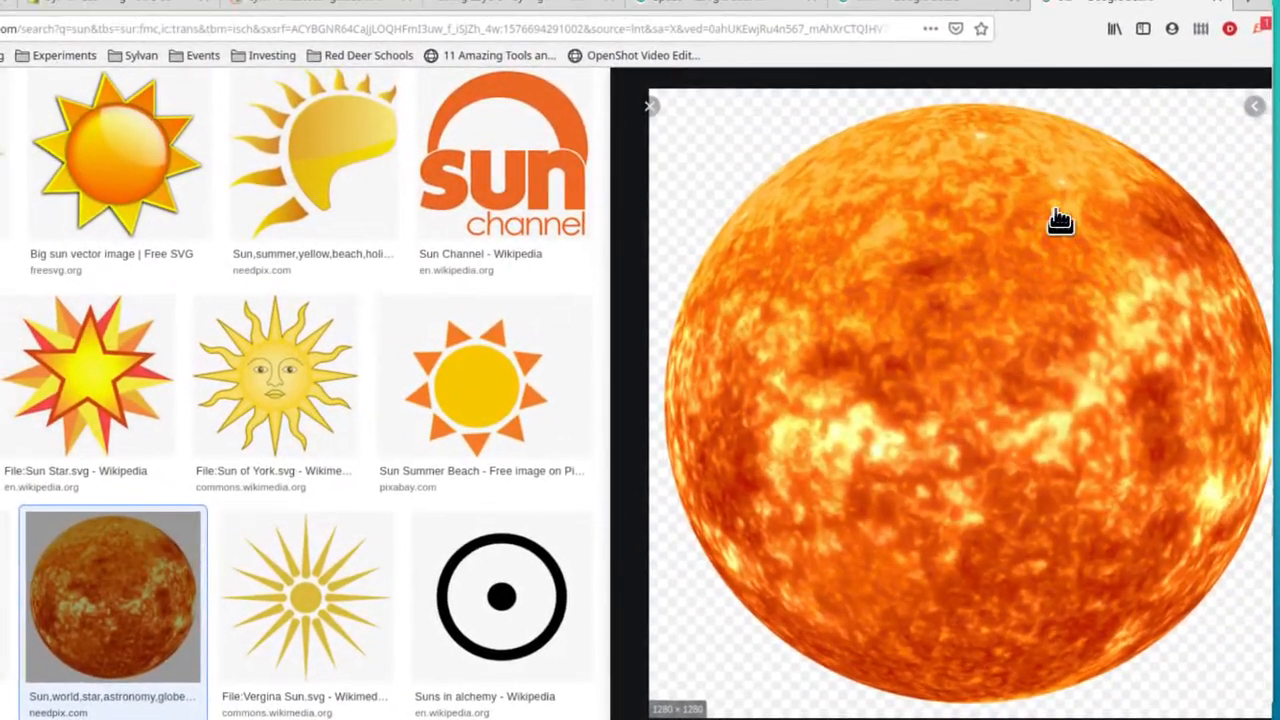
pyautogui.scroll(-3)
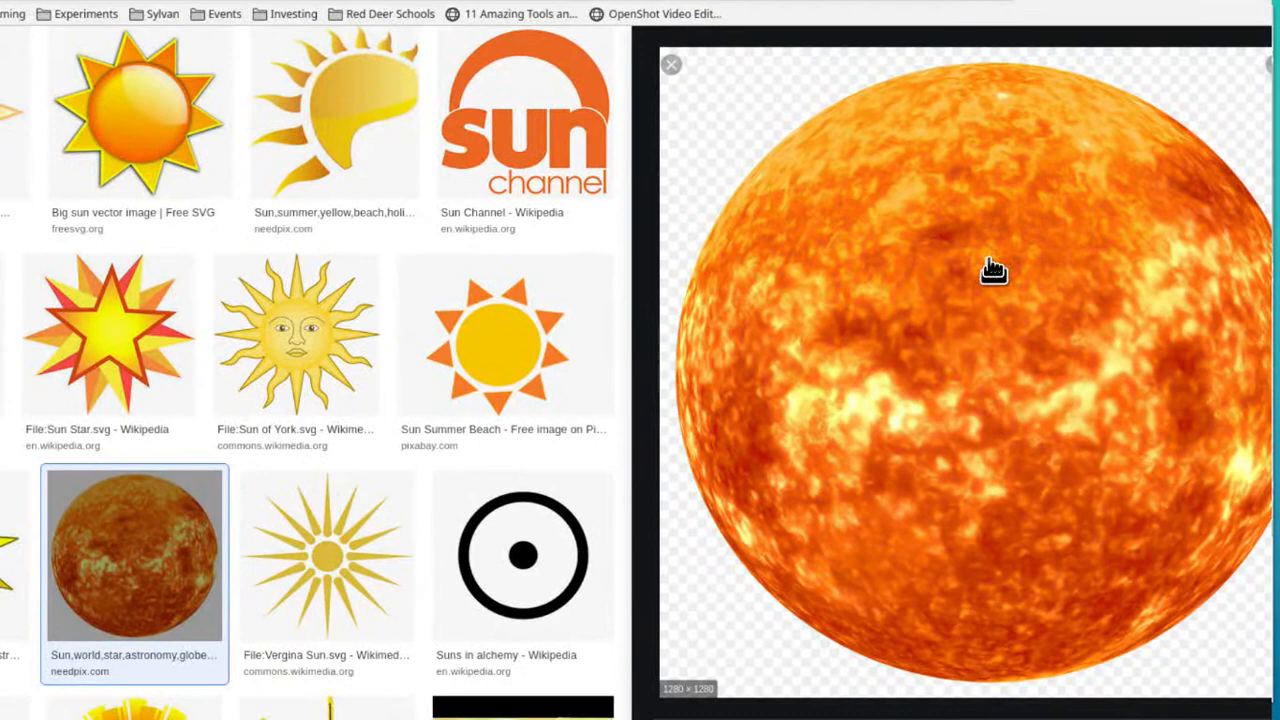
# Save the sun globe preview image as a PNG into the Downloads folder
pyautogui.rightClick(994, 270)
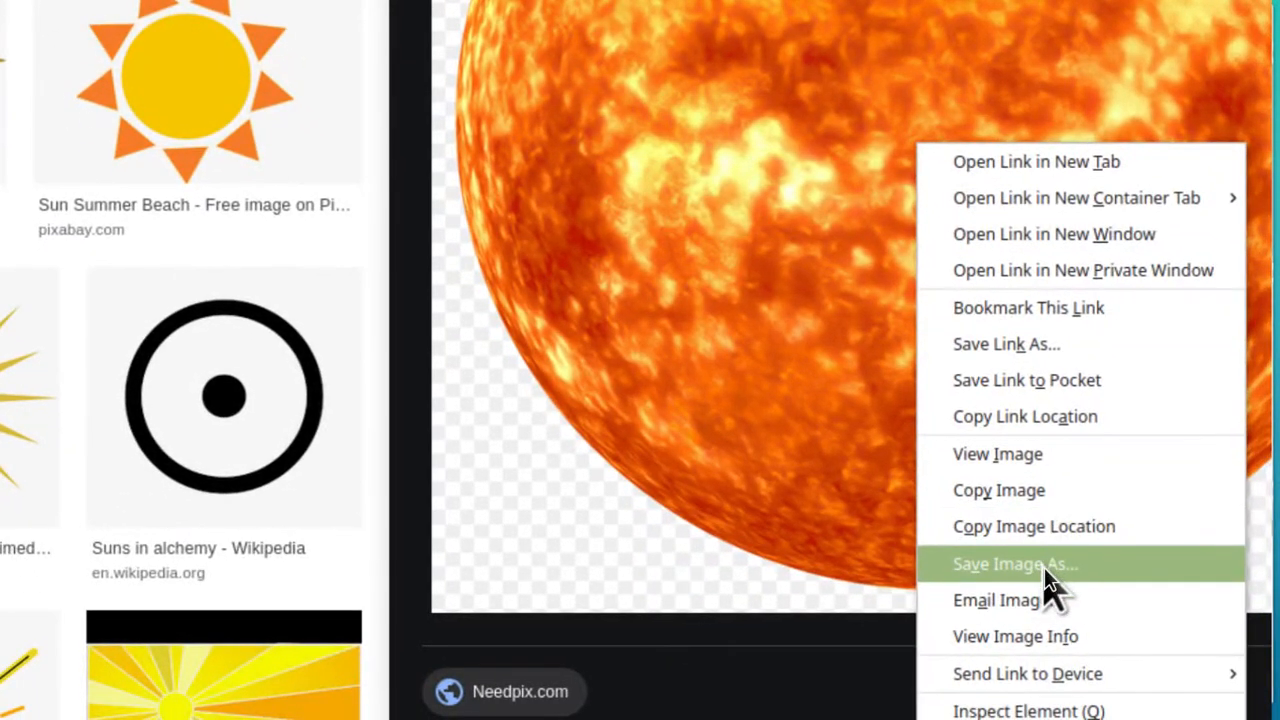
pyautogui.click(1016, 564)
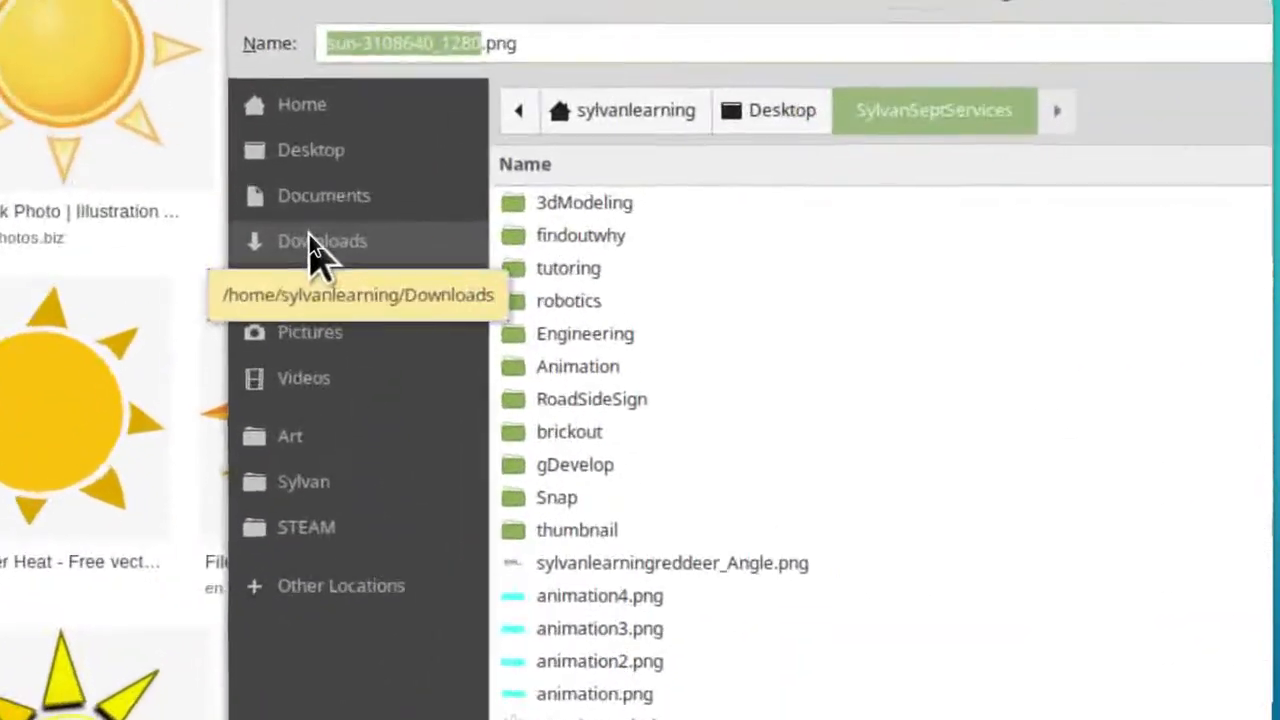
pyautogui.click(322, 240)
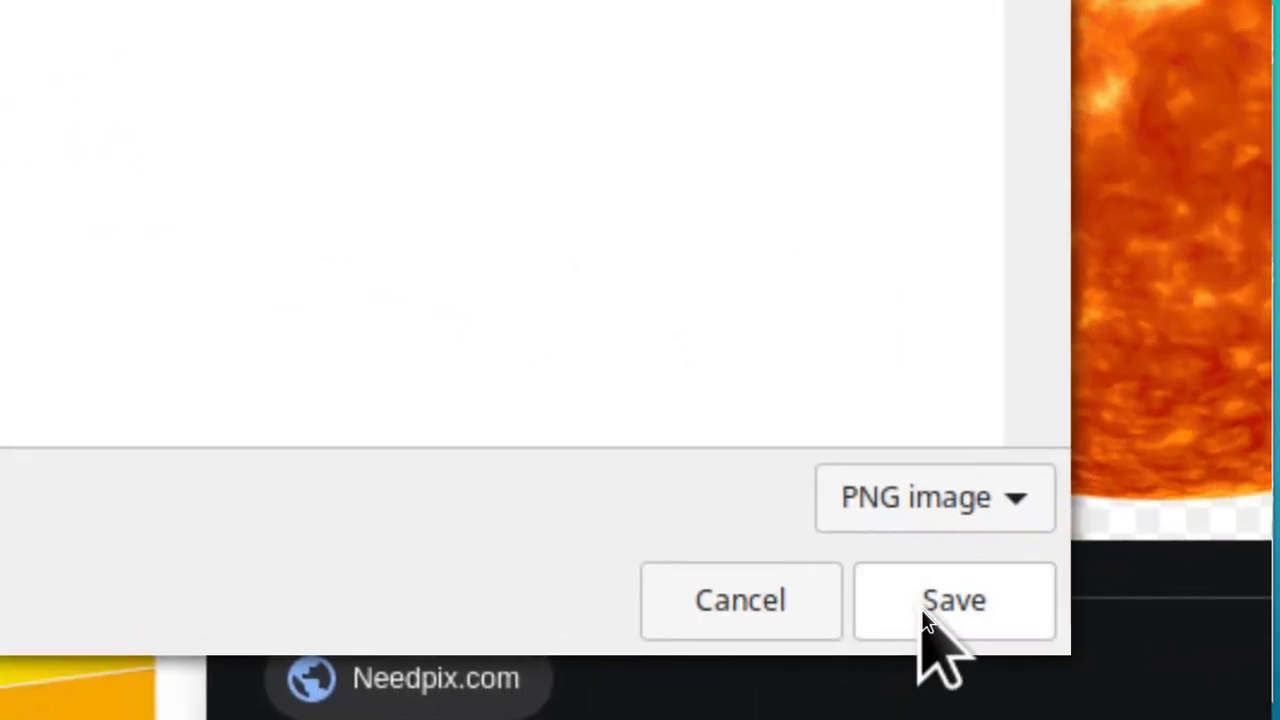
pyautogui.click(952, 600)
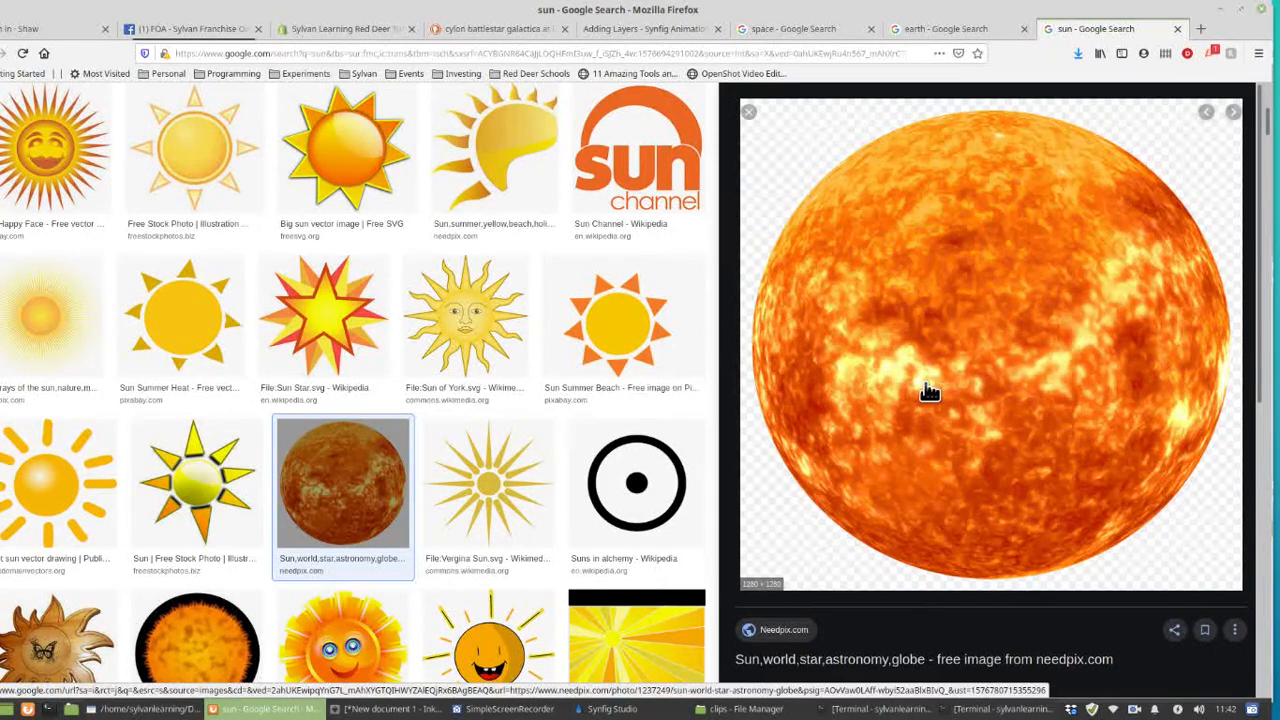
pyautogui.moveTo(1052, 260)
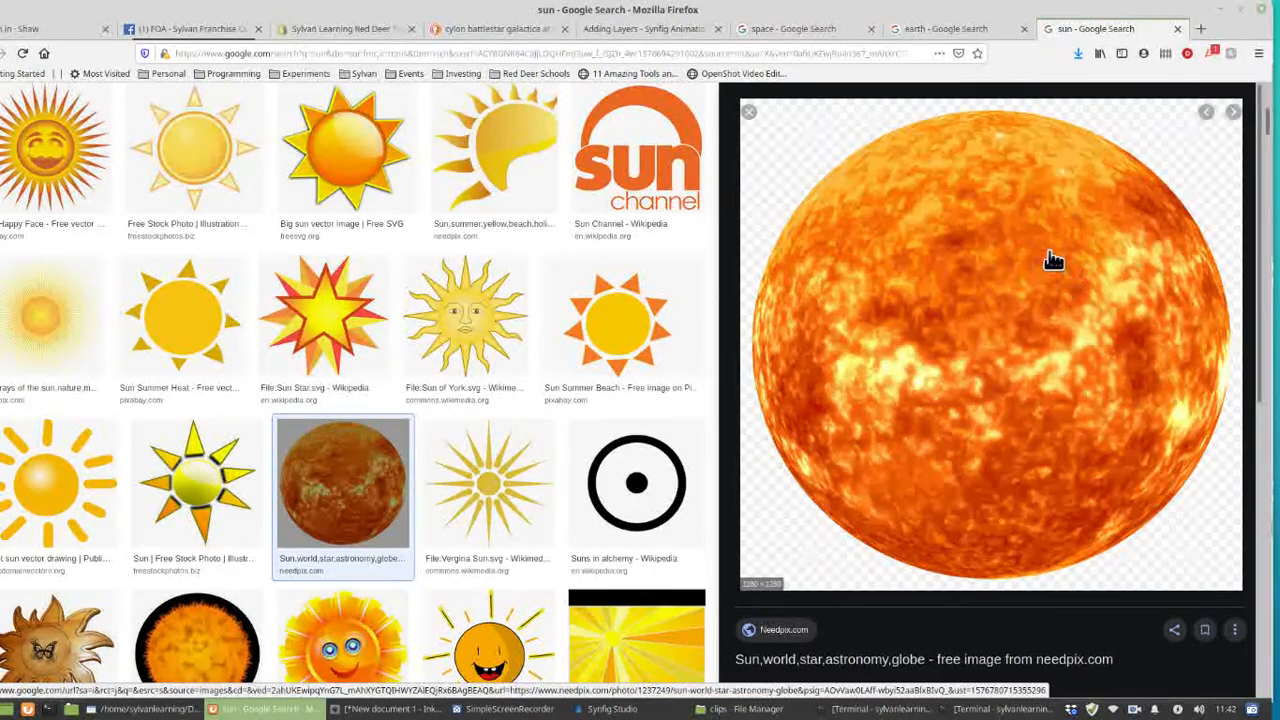
# In the earth search tab, pick Wikimedia's Earth Western Hemisphere globe and start saving it to disk
pyautogui.click(940, 28)
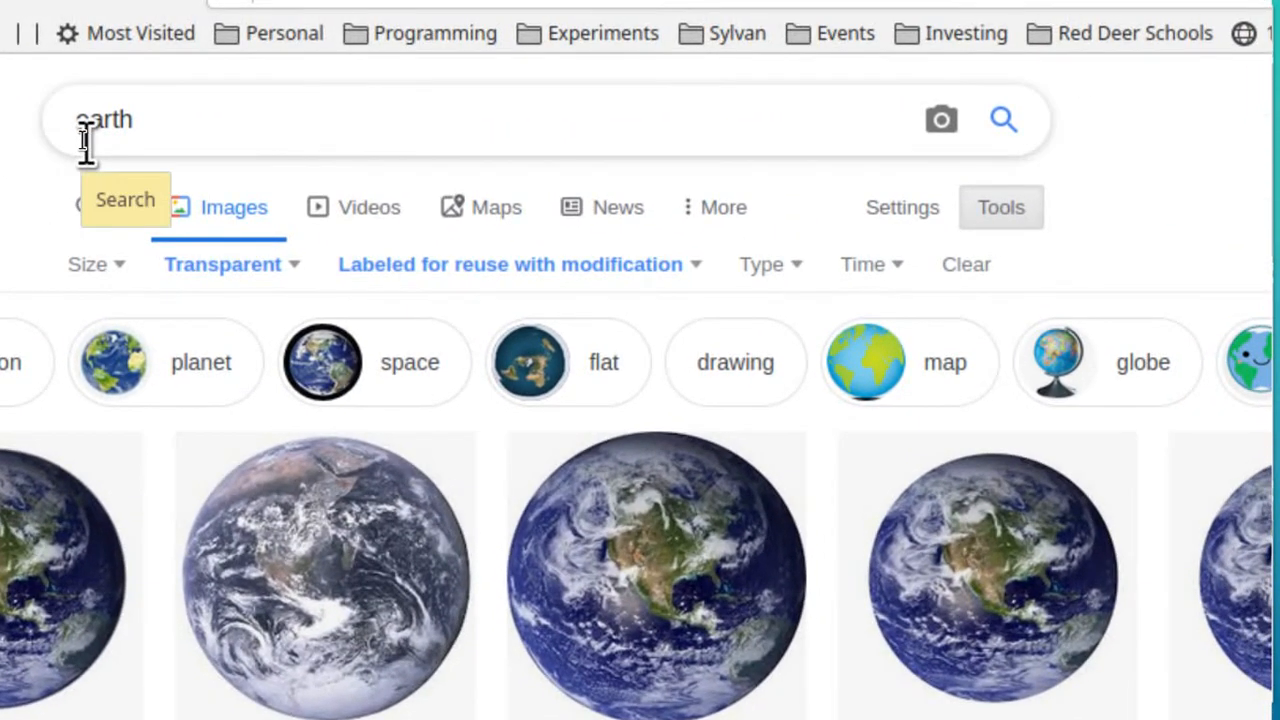
pyautogui.scroll(-3)
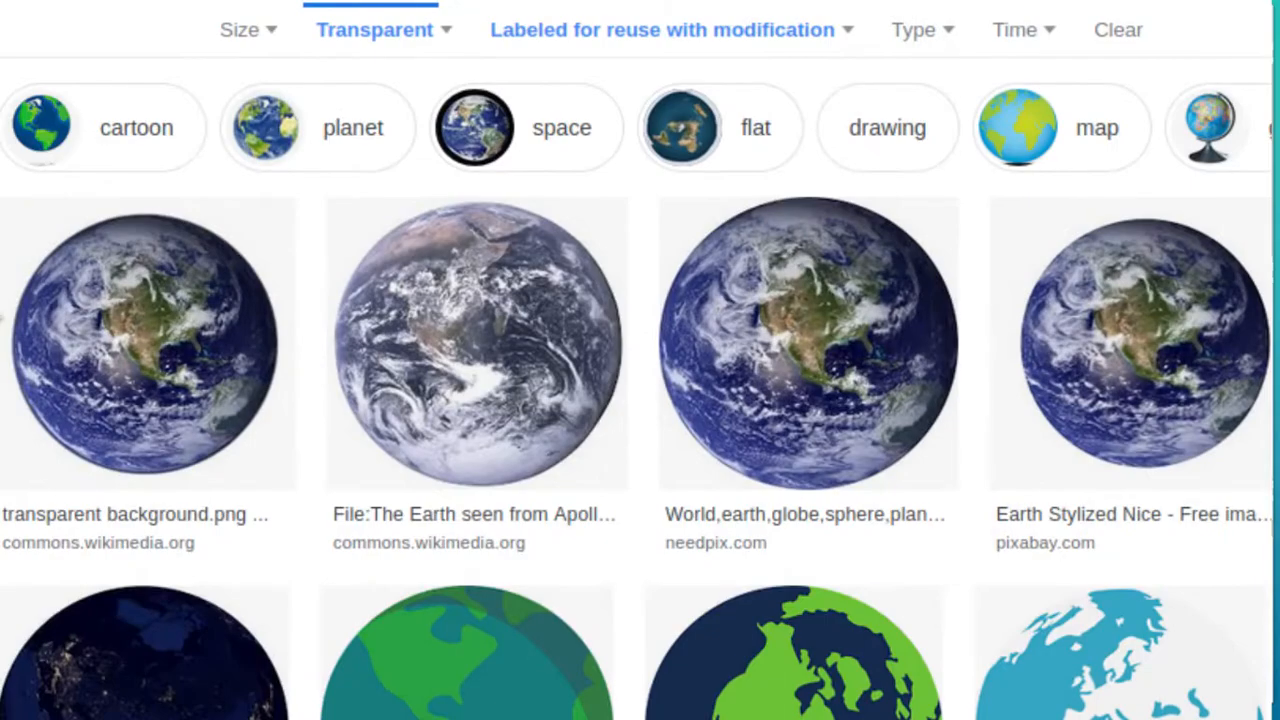
pyautogui.scroll(-3)
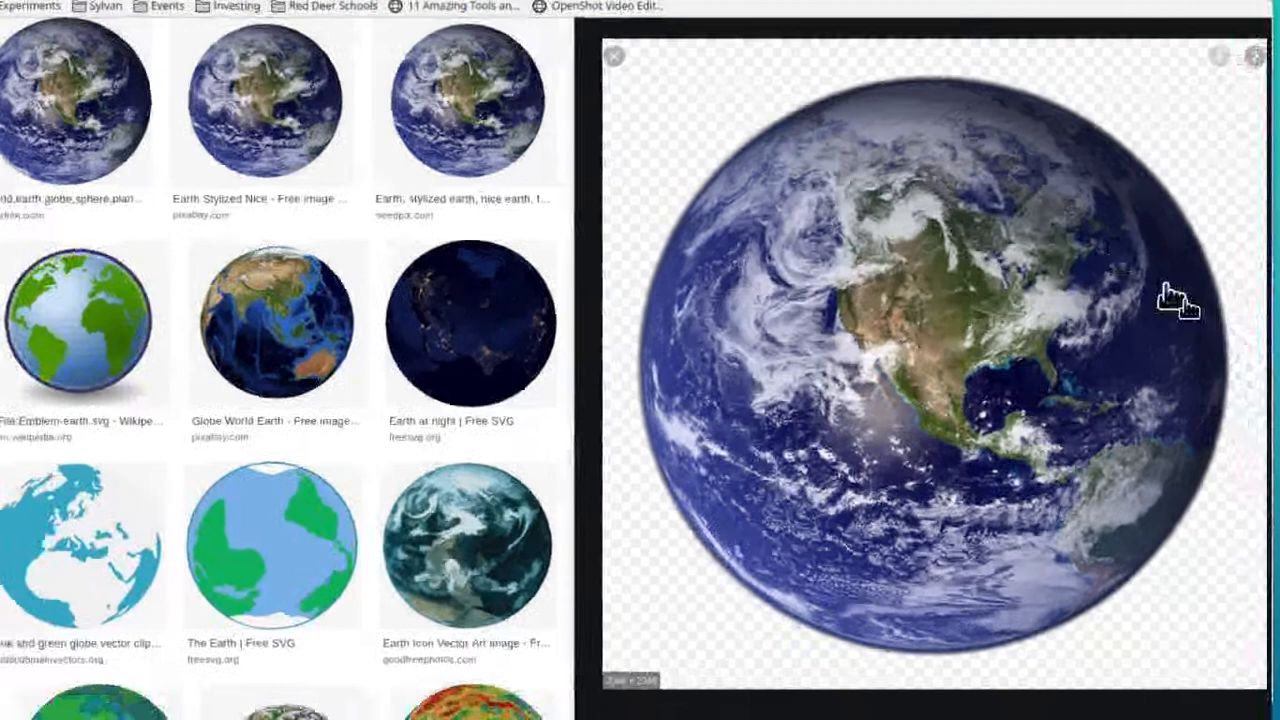
pyautogui.rightClick(980, 284)
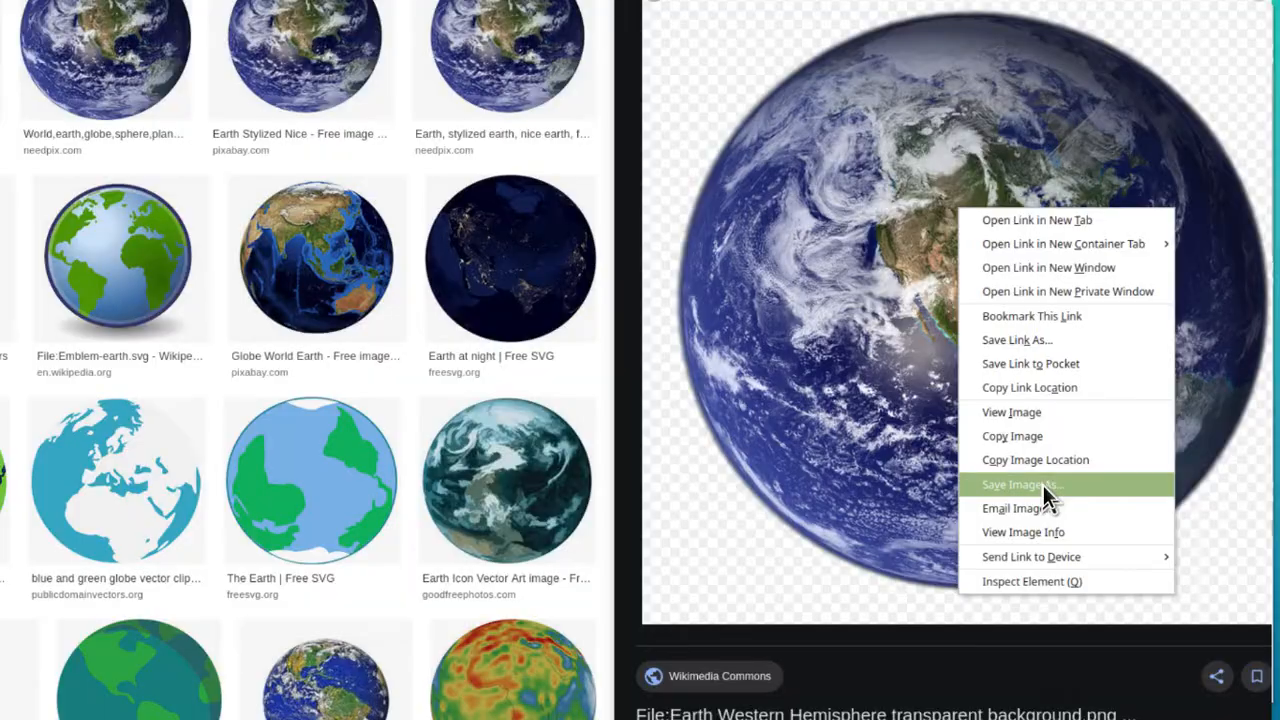
pyautogui.click(1022, 484)
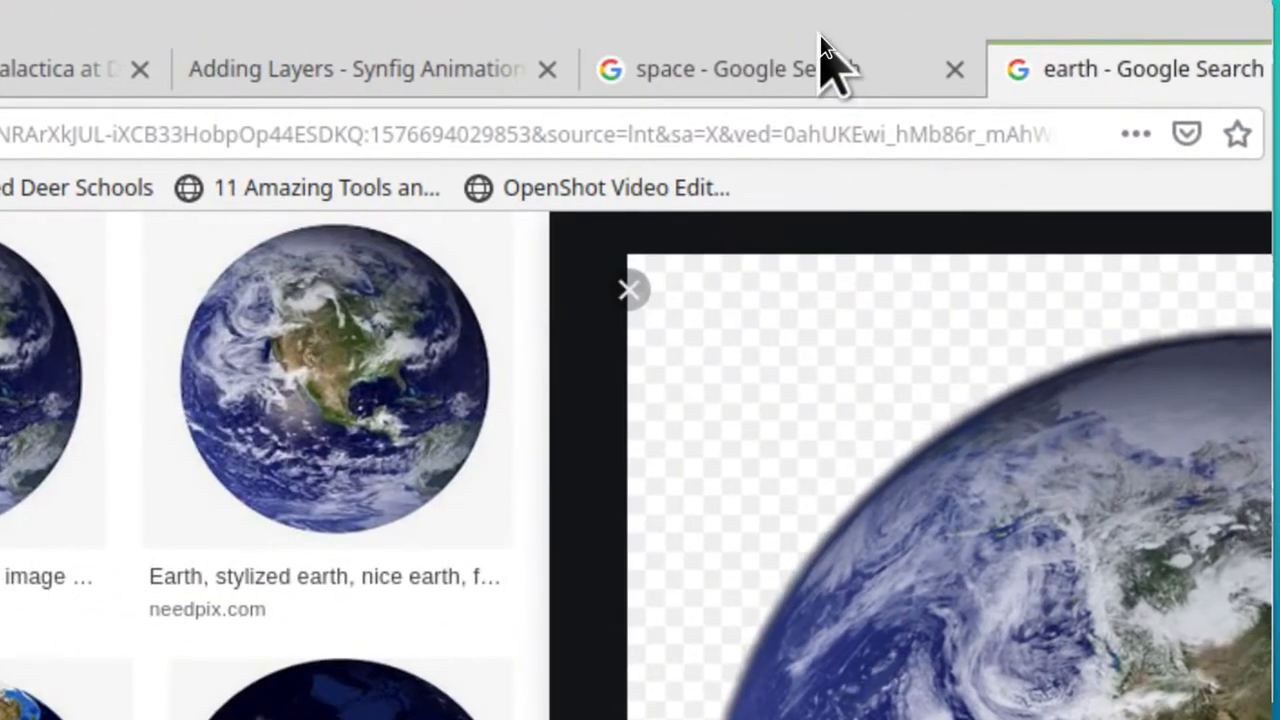
# Browse the space image search results for a background picture
pyautogui.click(780, 68)
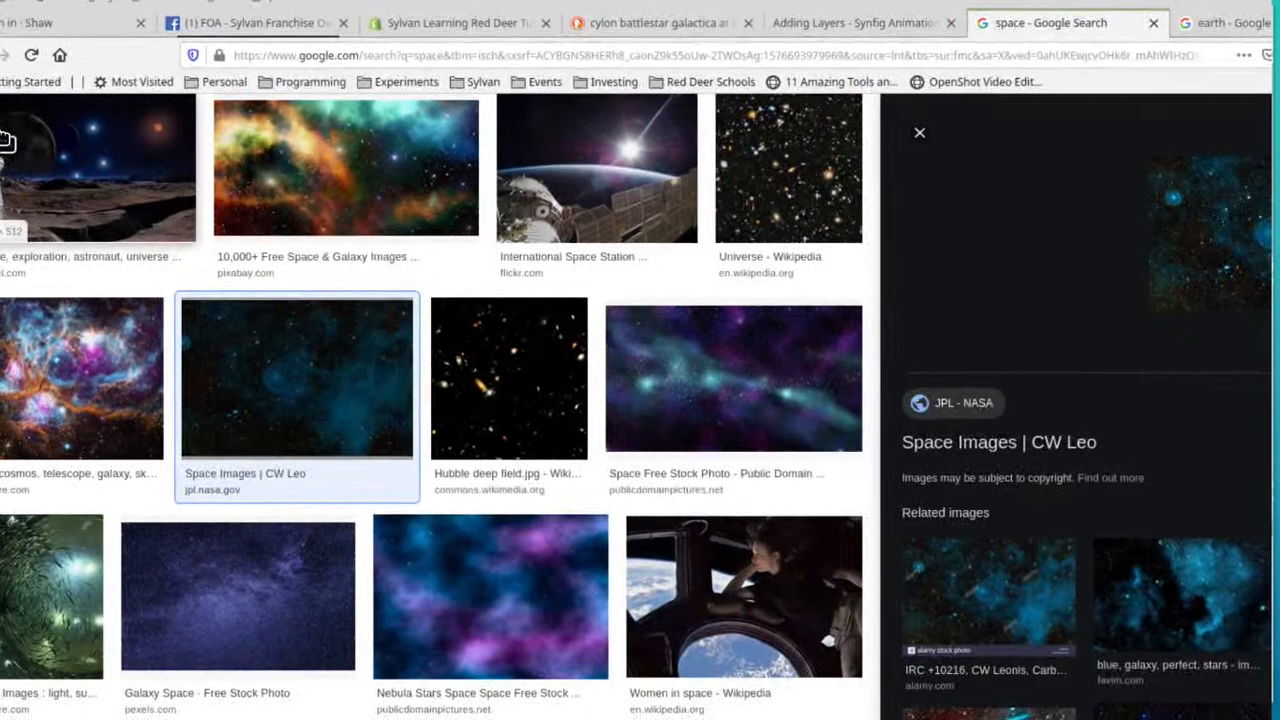
pyautogui.scroll(3)
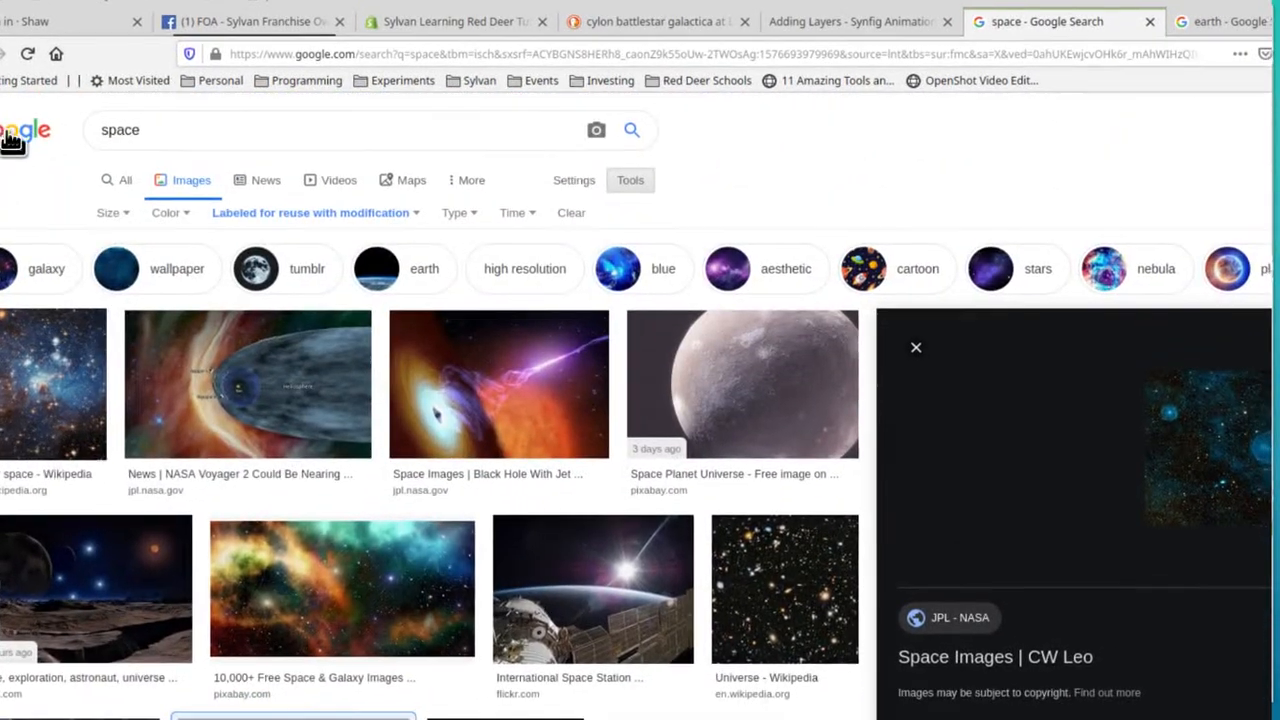
pyautogui.scroll(-3)
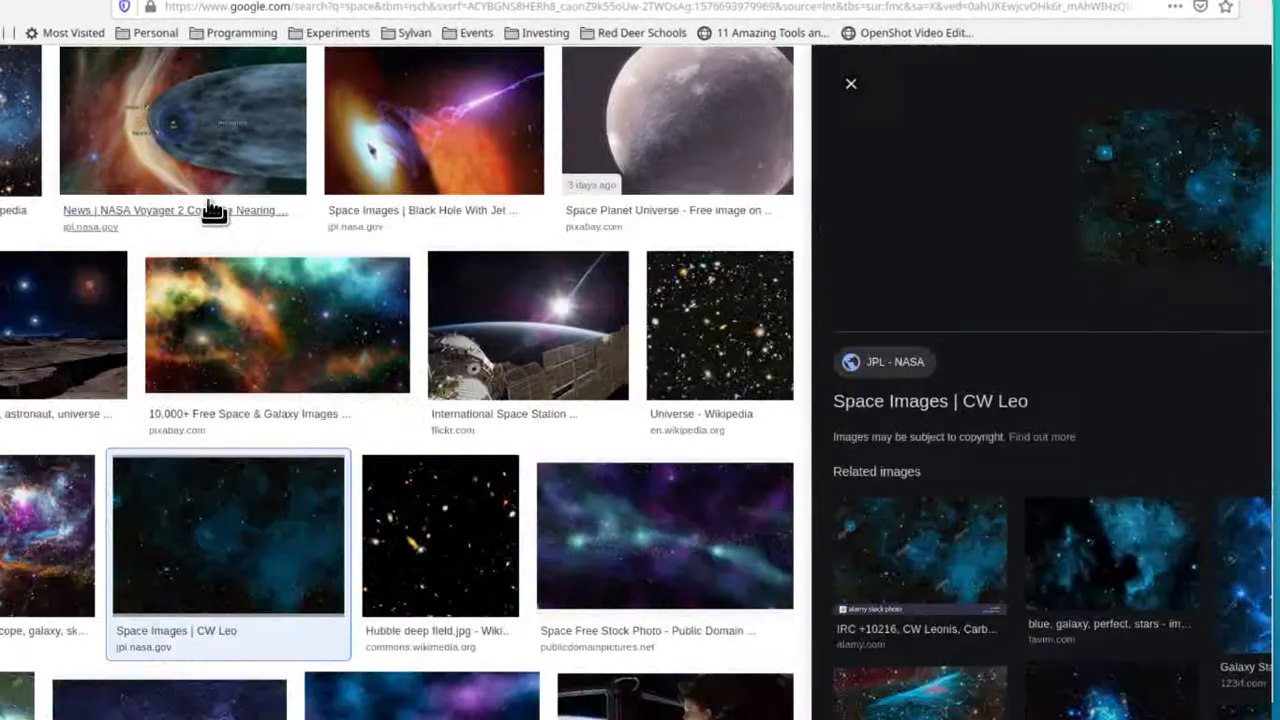
pyautogui.scroll(3)
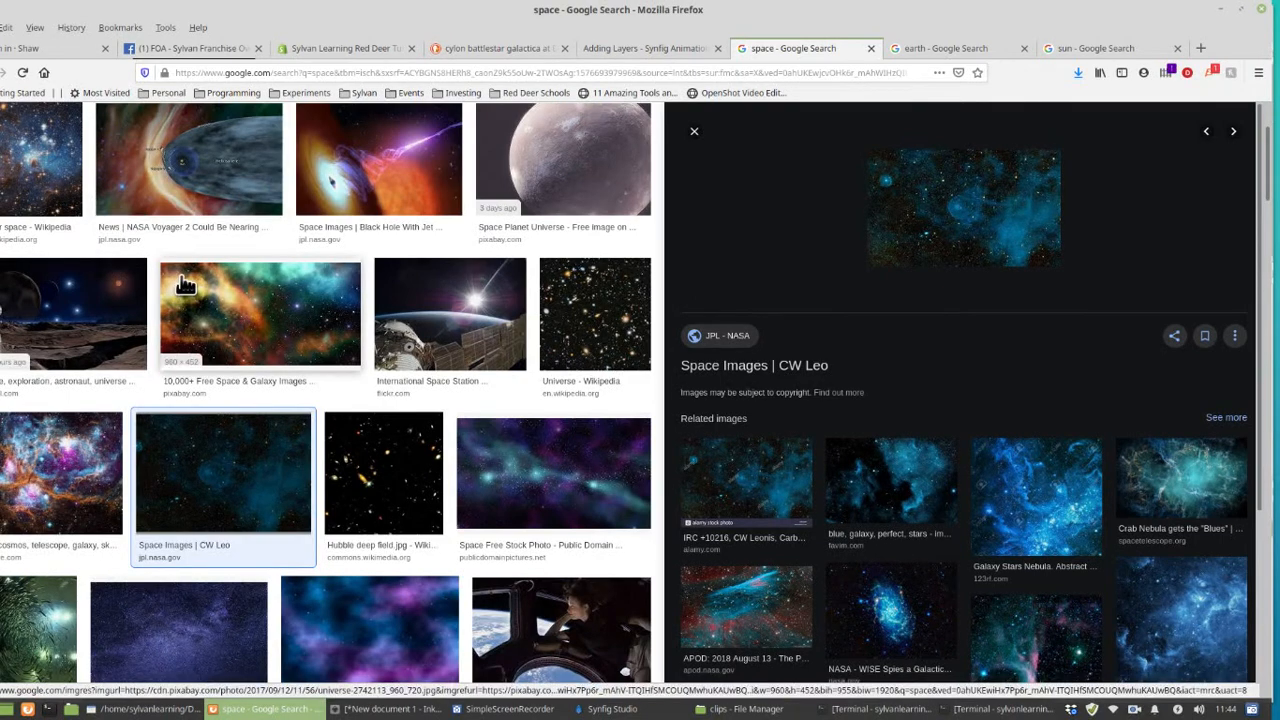
pyautogui.scroll(3)
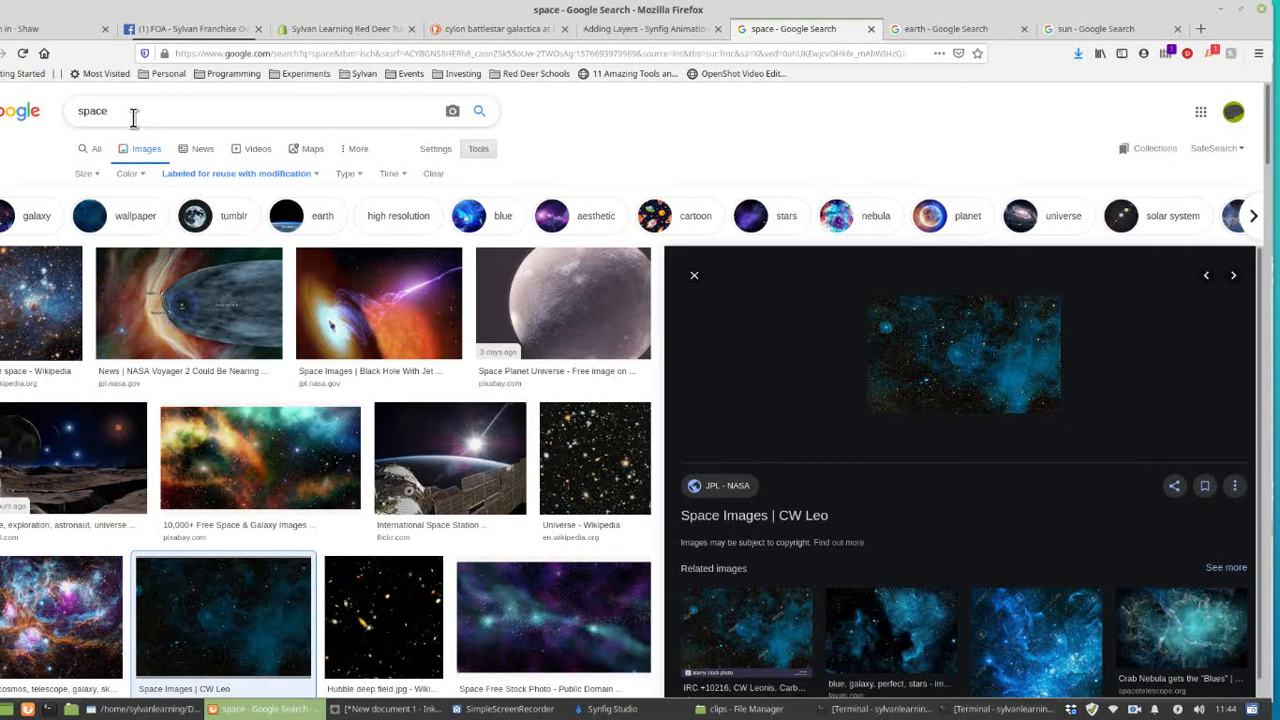
pyautogui.scroll(-3)
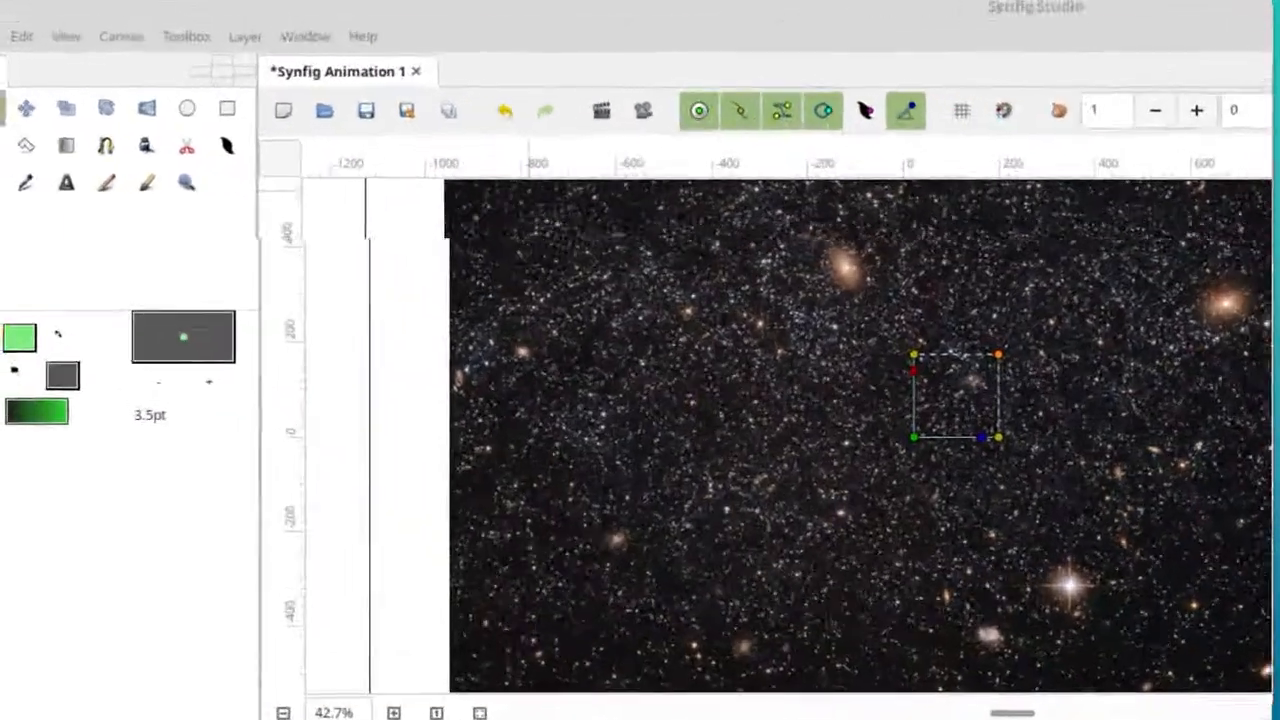
# Import the sun and Earth PNG images from Downloads as layers above the space backdrop
pyautogui.click(20, 36)
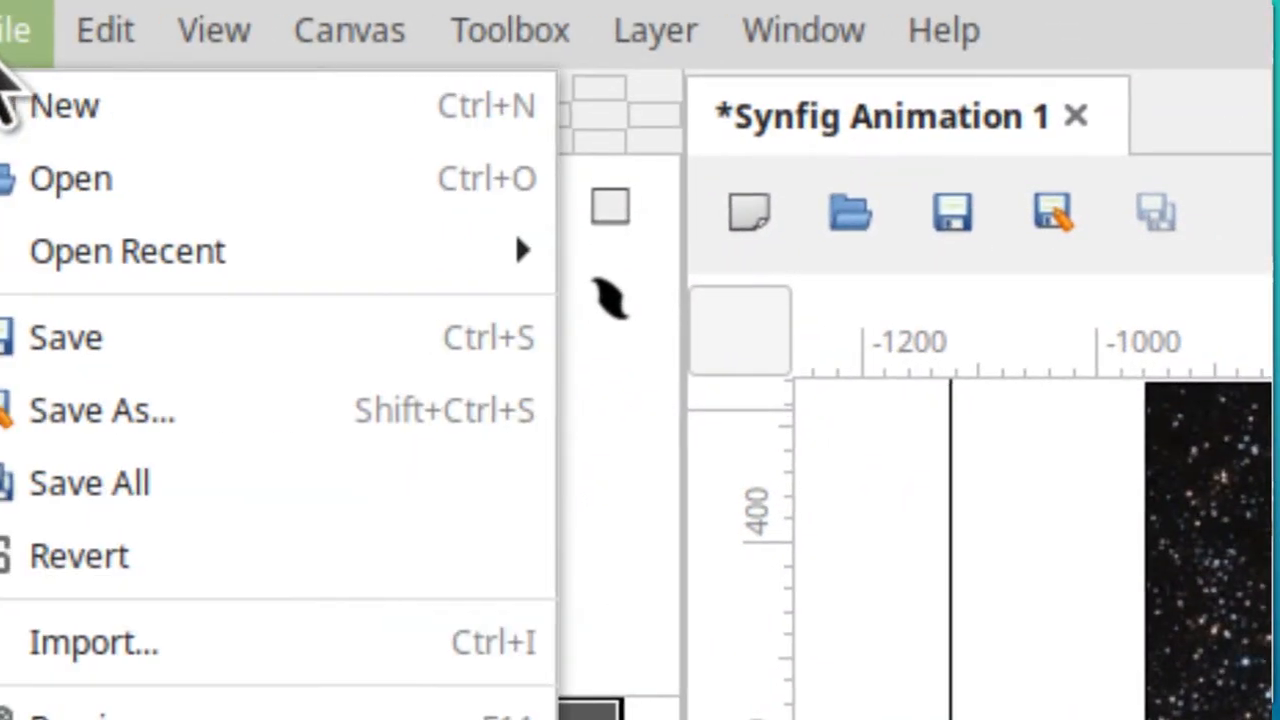
pyautogui.moveTo(80, 210)
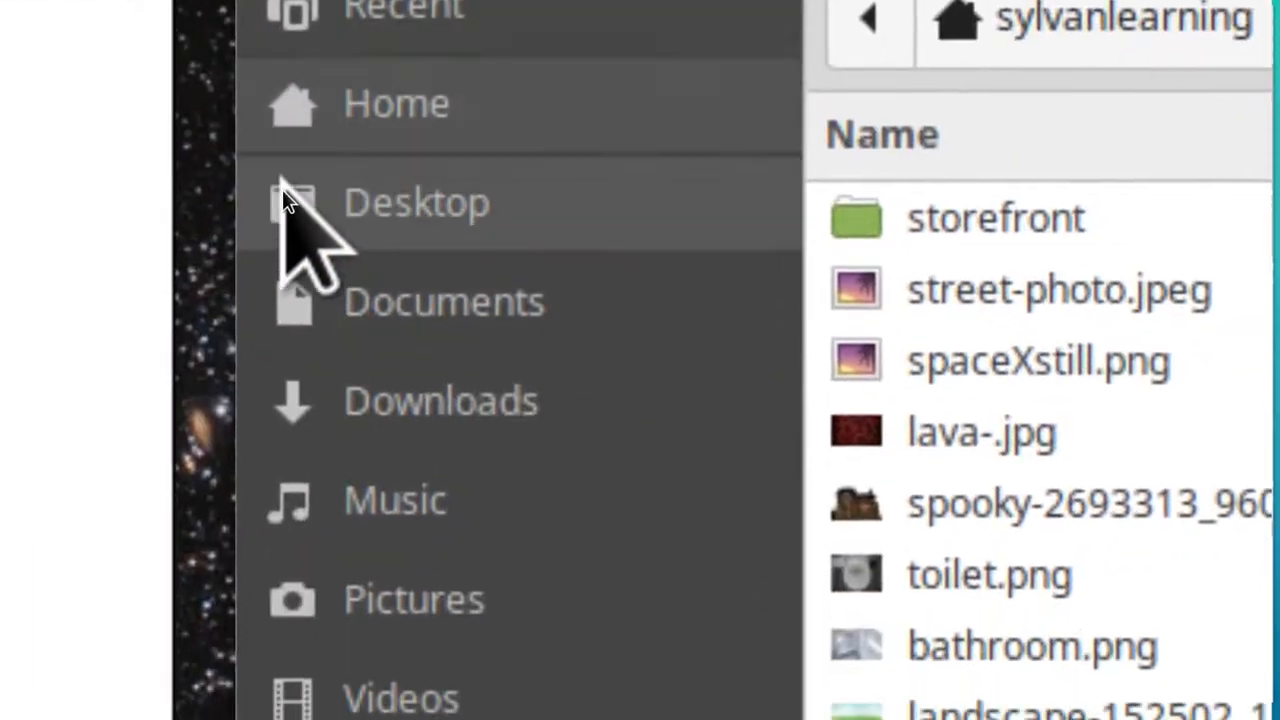
pyautogui.scroll(-3)
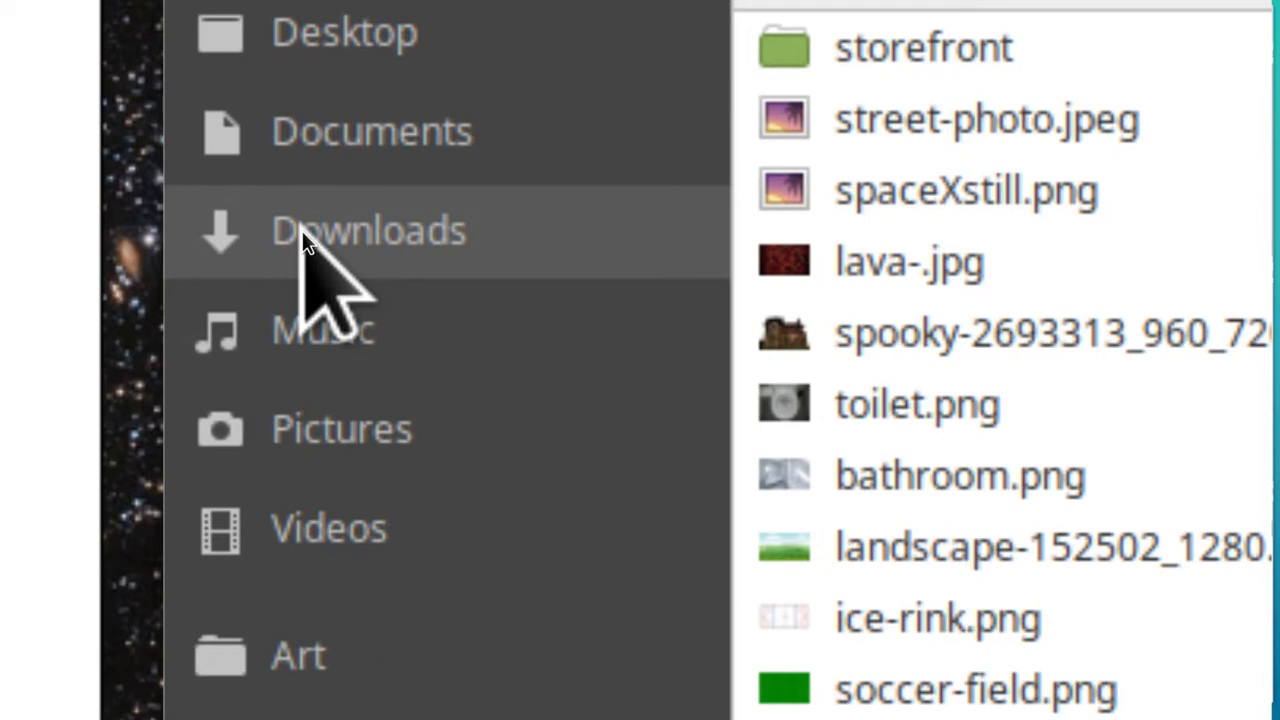
pyautogui.click(368, 230)
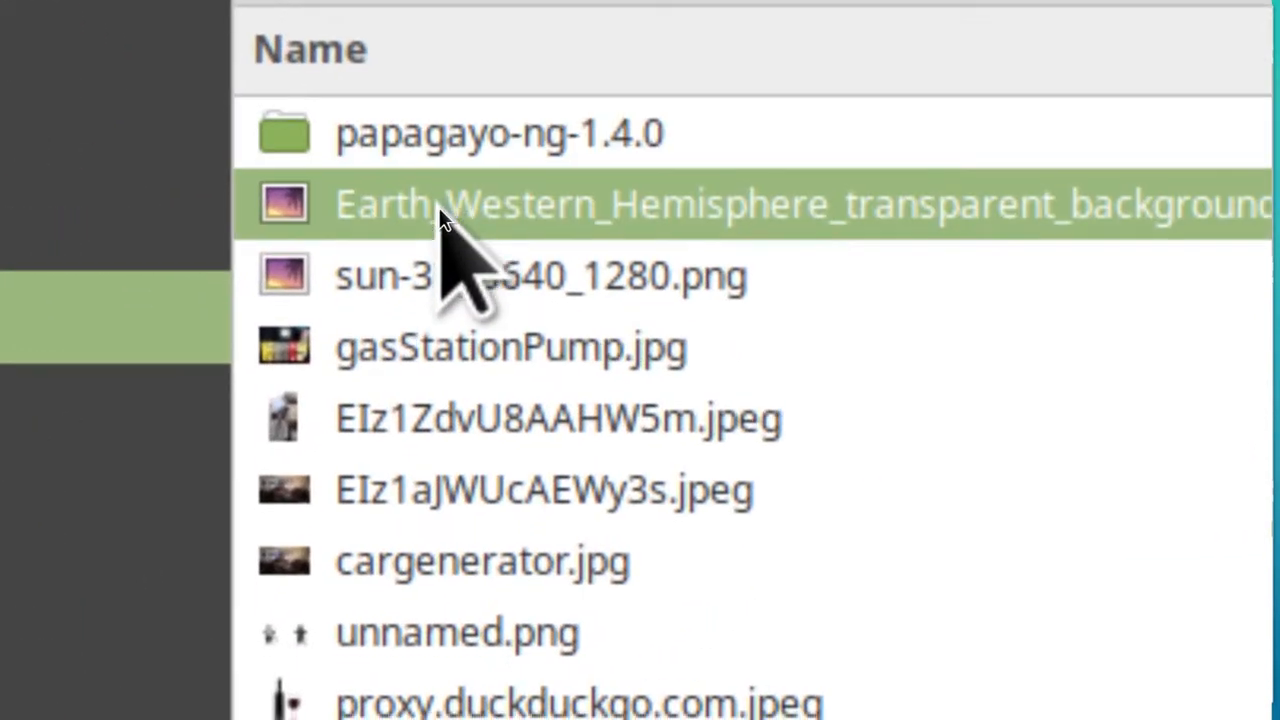
pyautogui.scroll(-3)
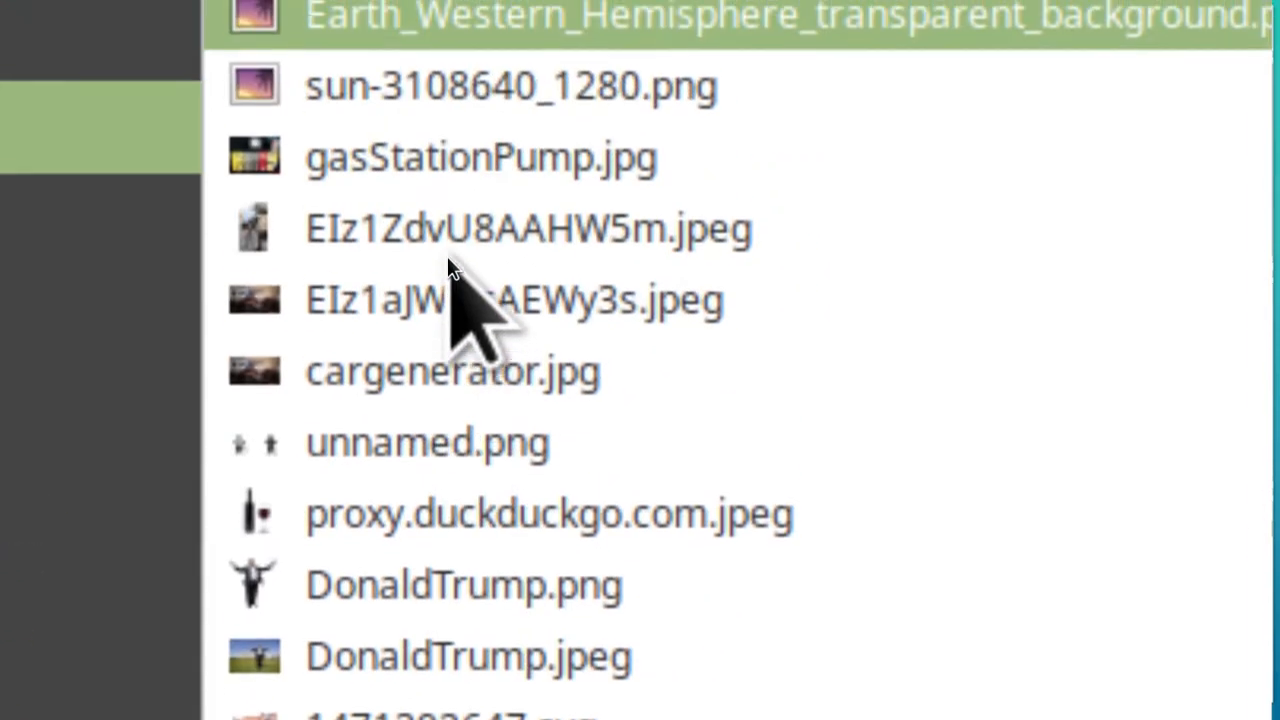
pyautogui.scroll(3)
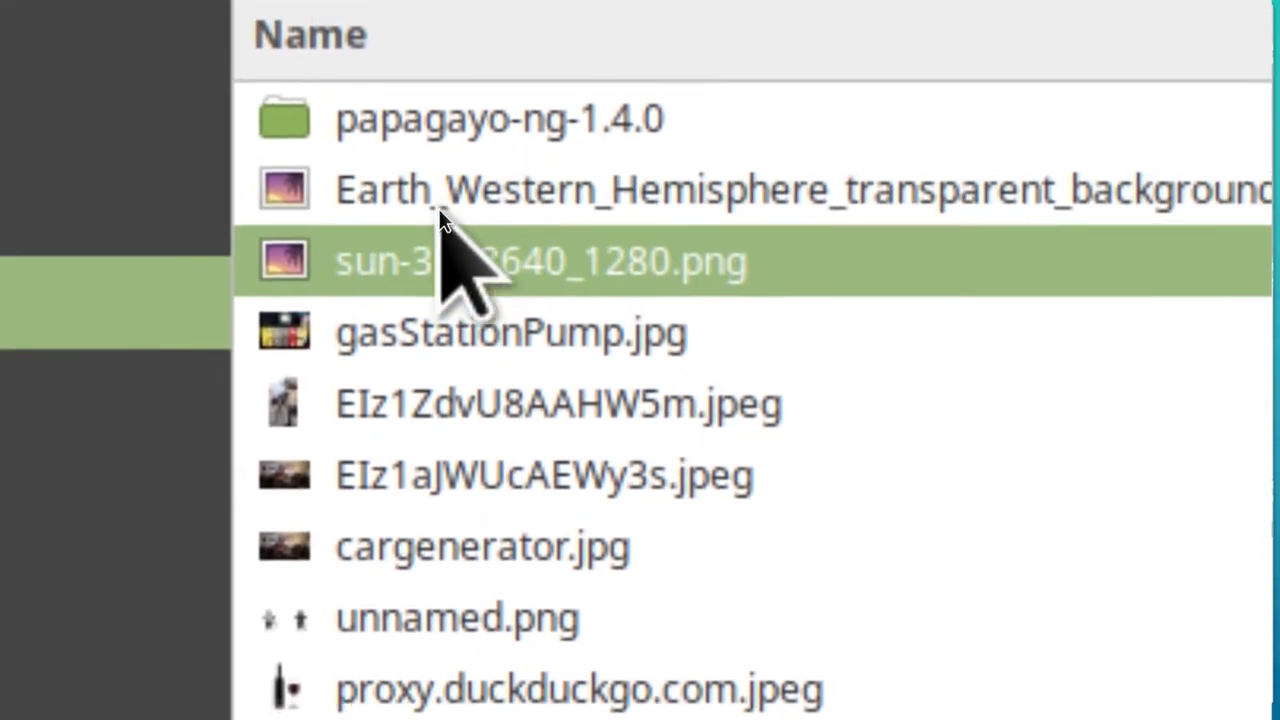
pyautogui.doubleClick(540, 260)
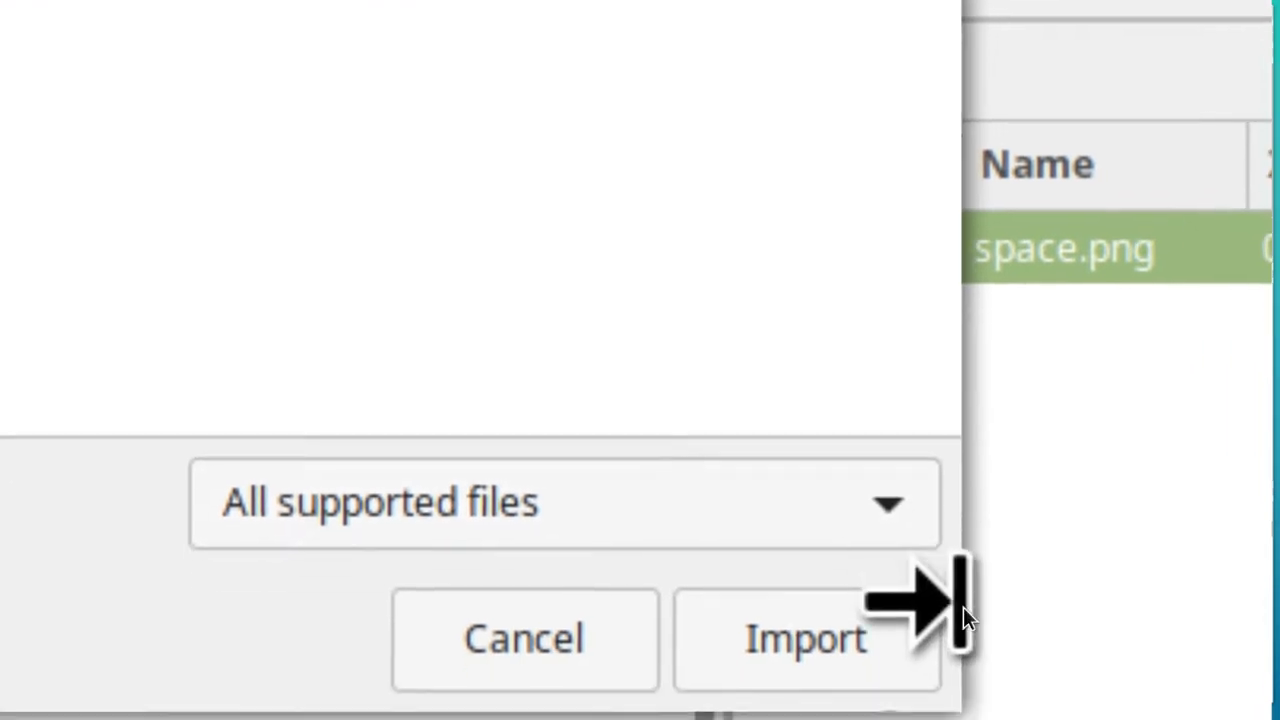
pyautogui.click(804, 638)
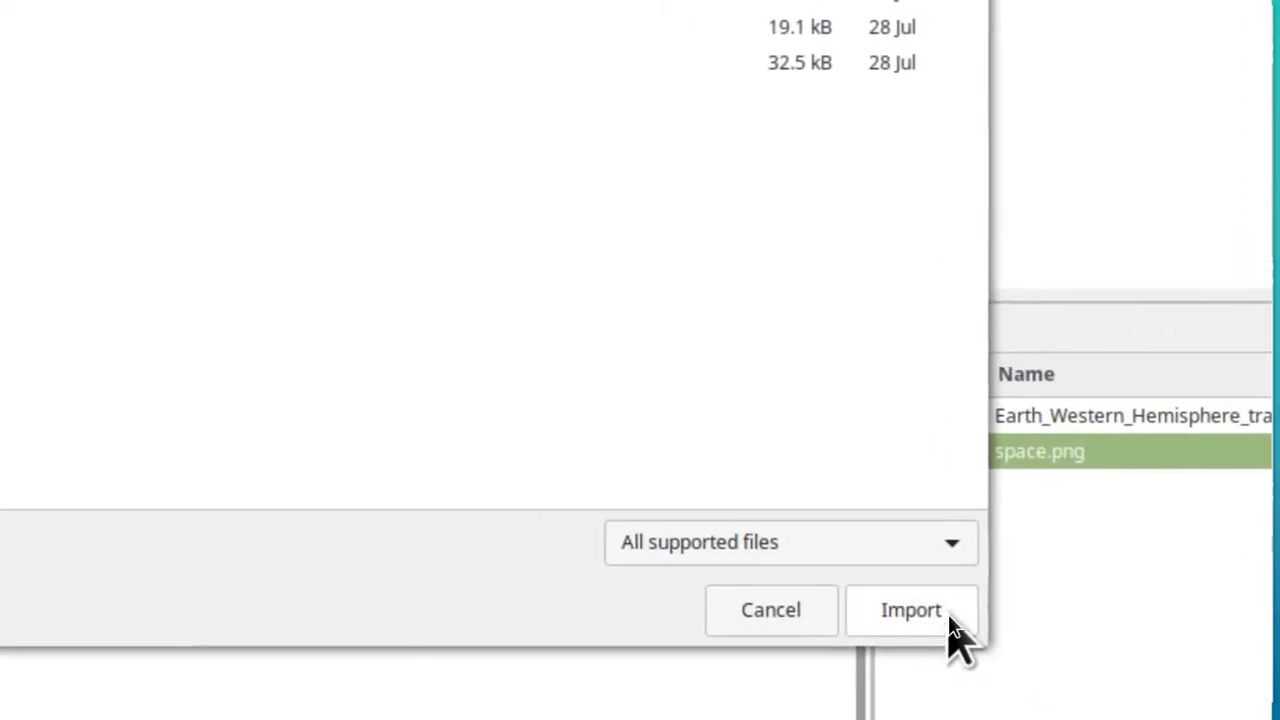
pyautogui.click(910, 610)
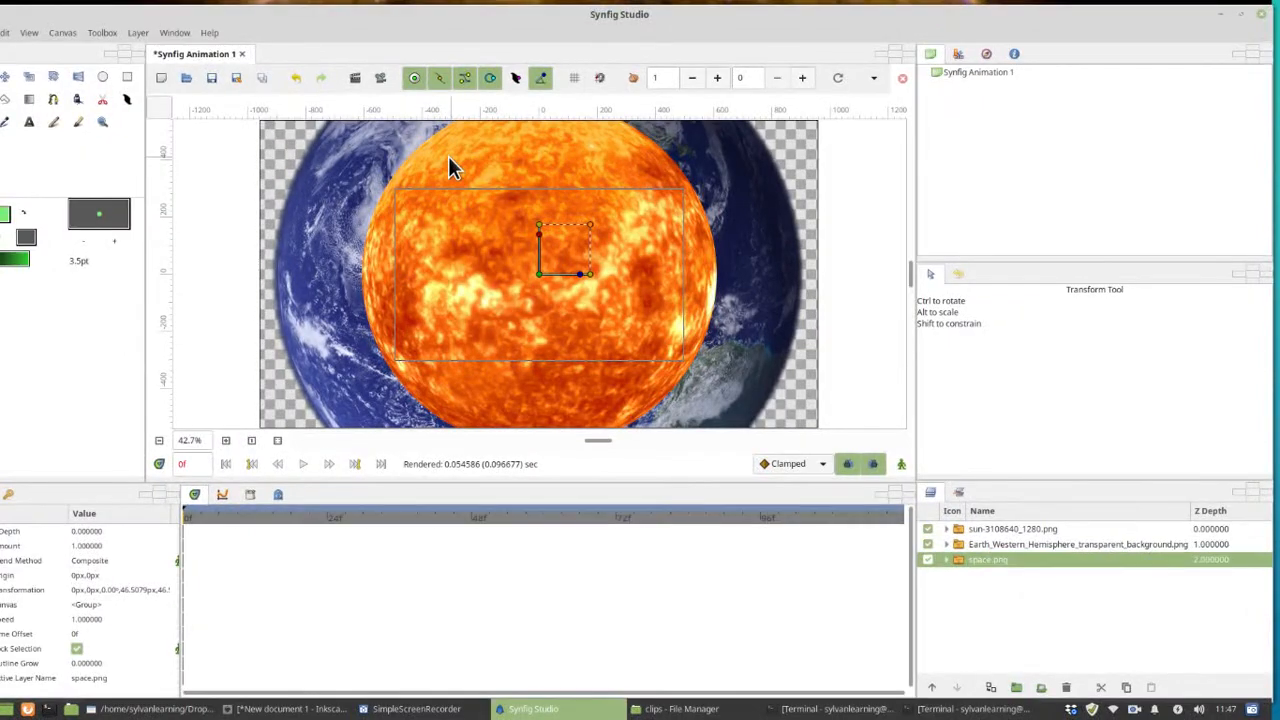
pyautogui.moveTo(472, 204)
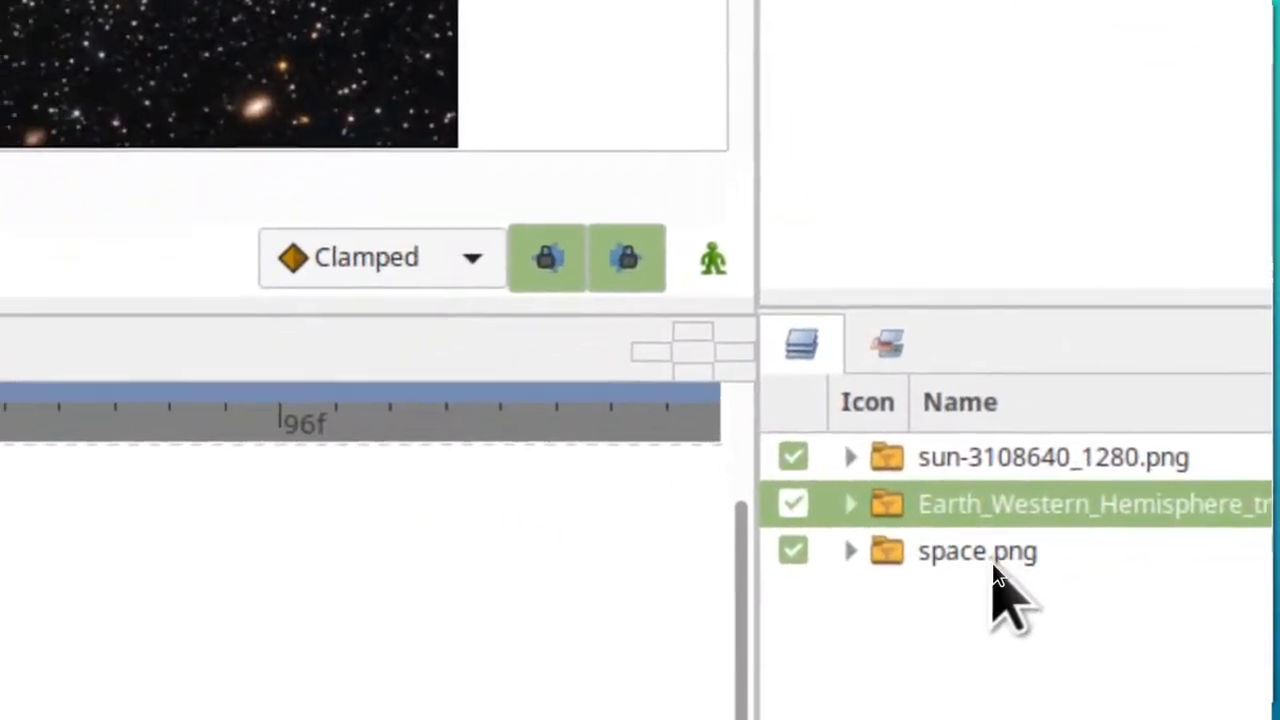
pyautogui.click(848, 552)
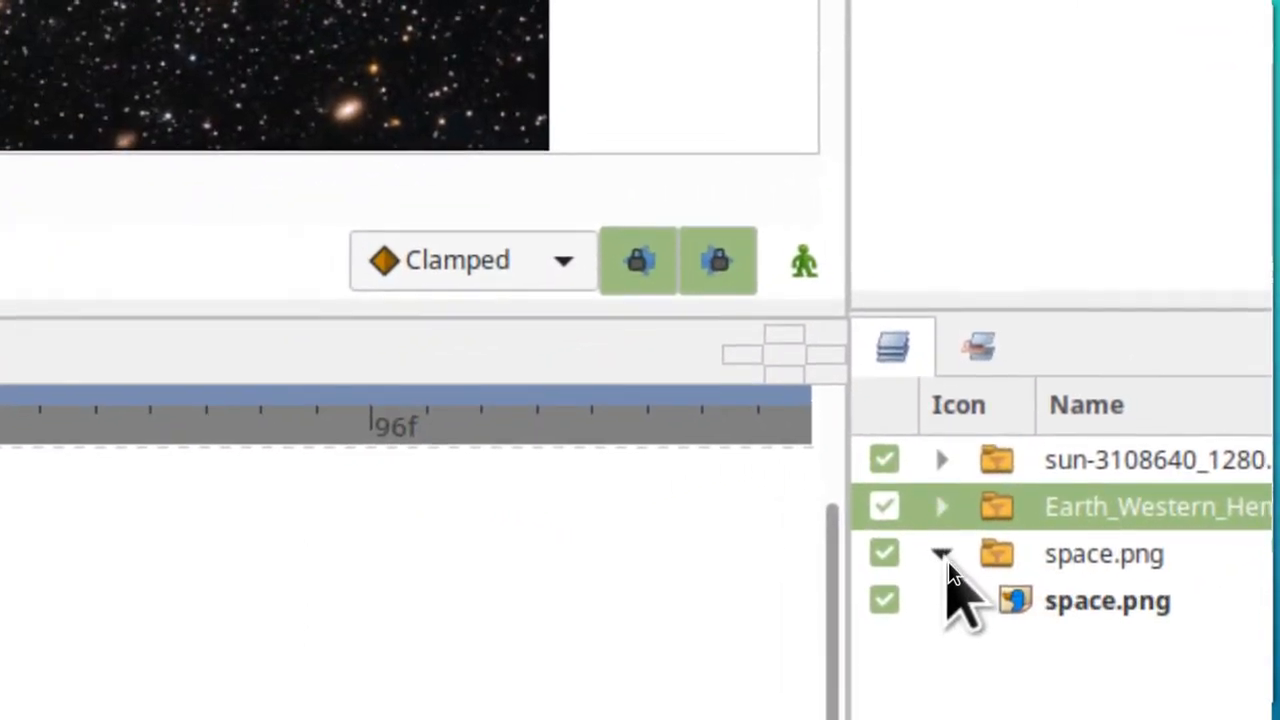
pyautogui.click(940, 552)
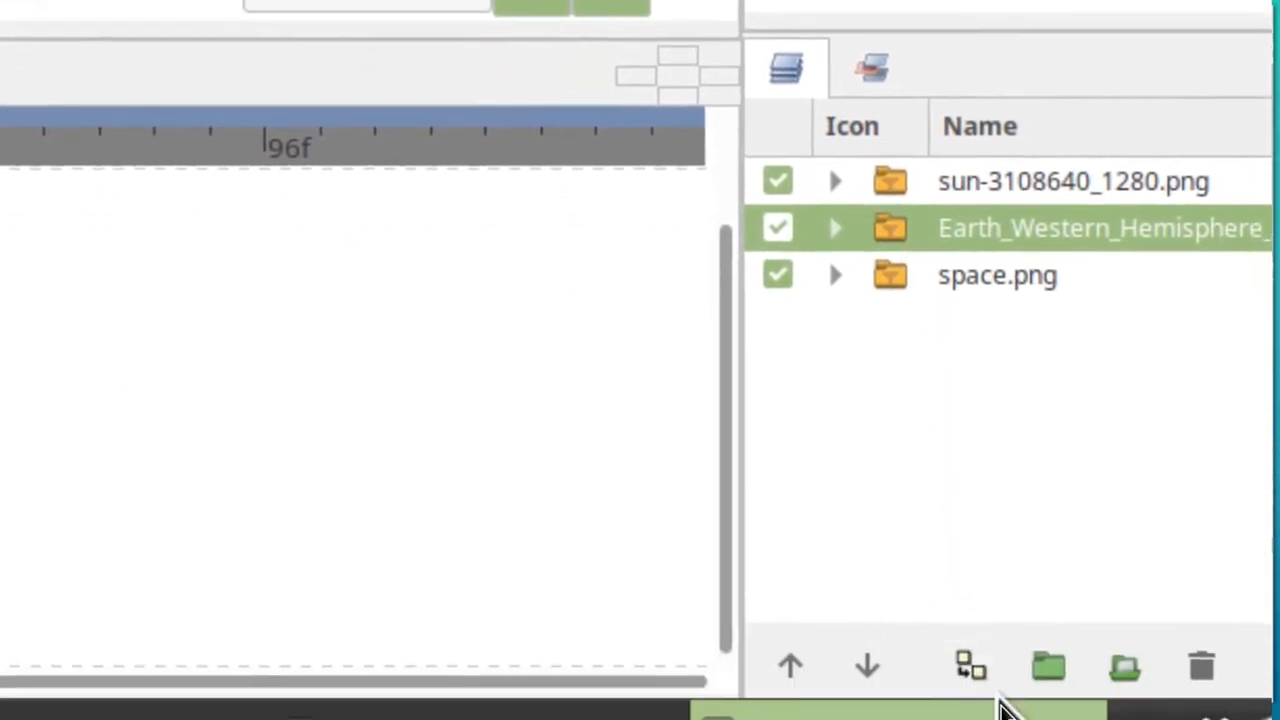
pyautogui.moveTo(1018, 680)
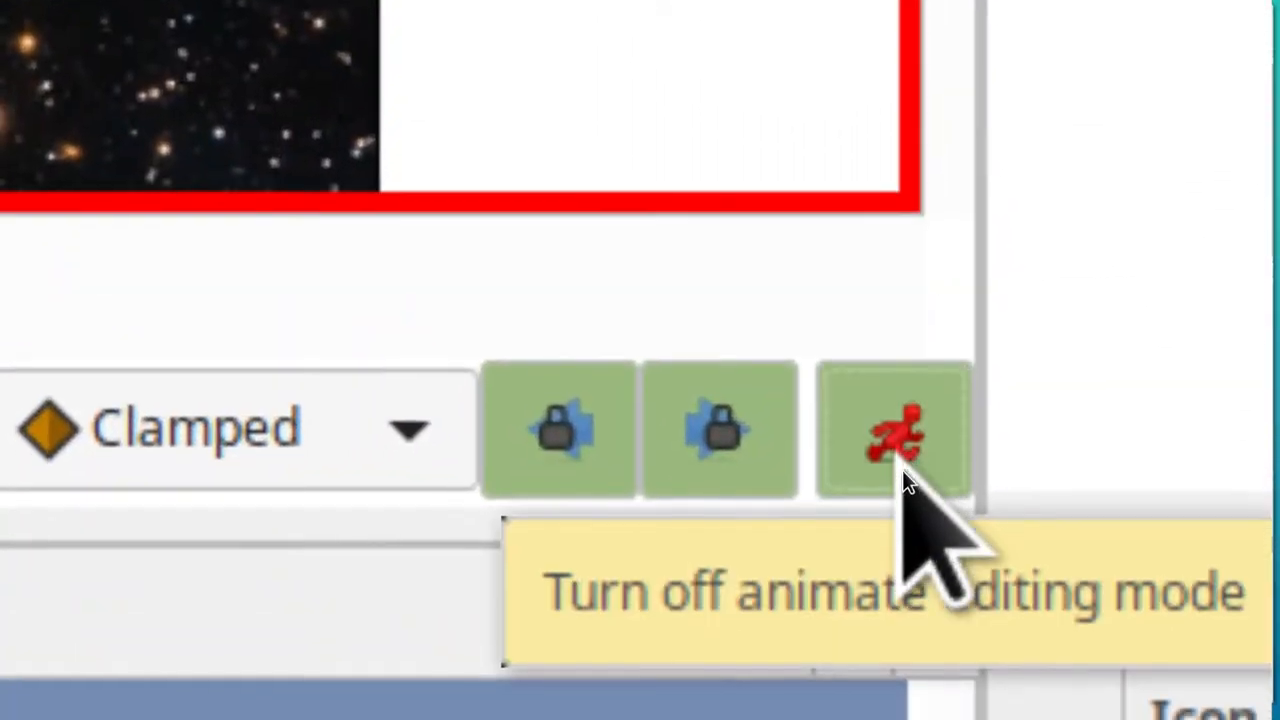
# Turn on animate editing mode so the Earth's transforms can be keyframed
pyautogui.click(890, 430)
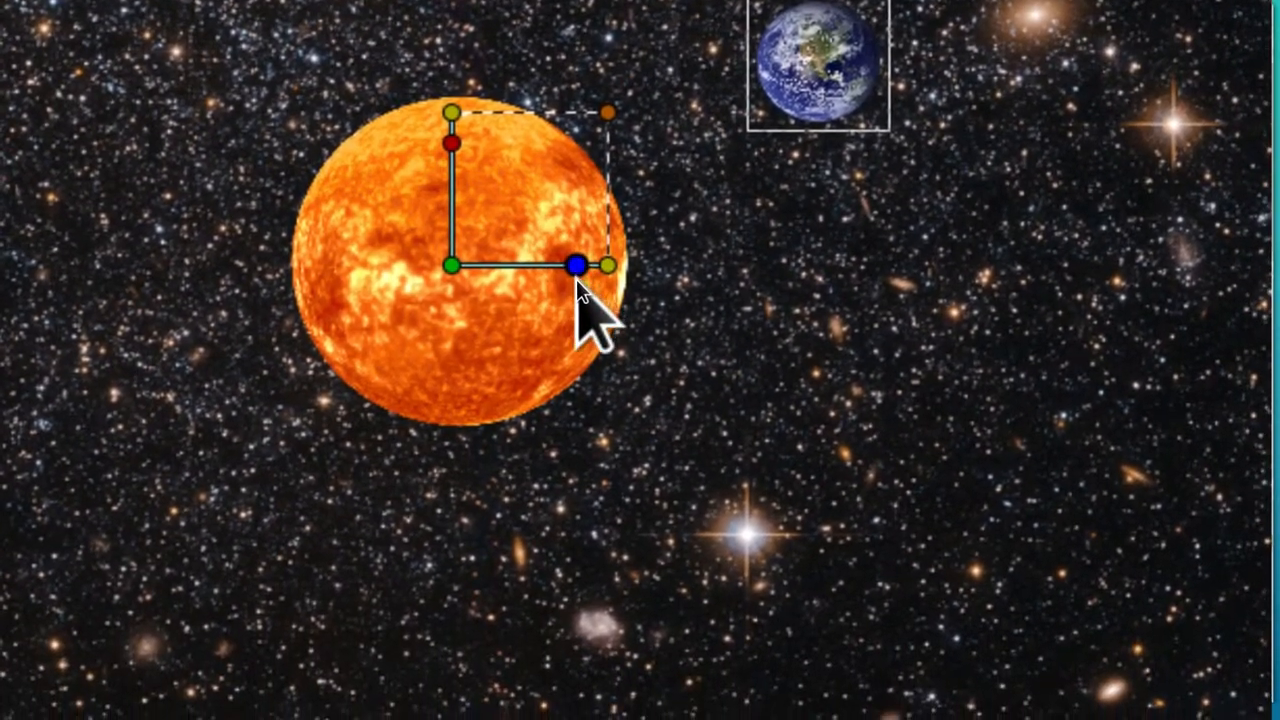
# Rotate the Earth group a full 360° around the sun's centre at frame 120
pyautogui.moveTo(576, 268); pyautogui.dragTo(576, 272)
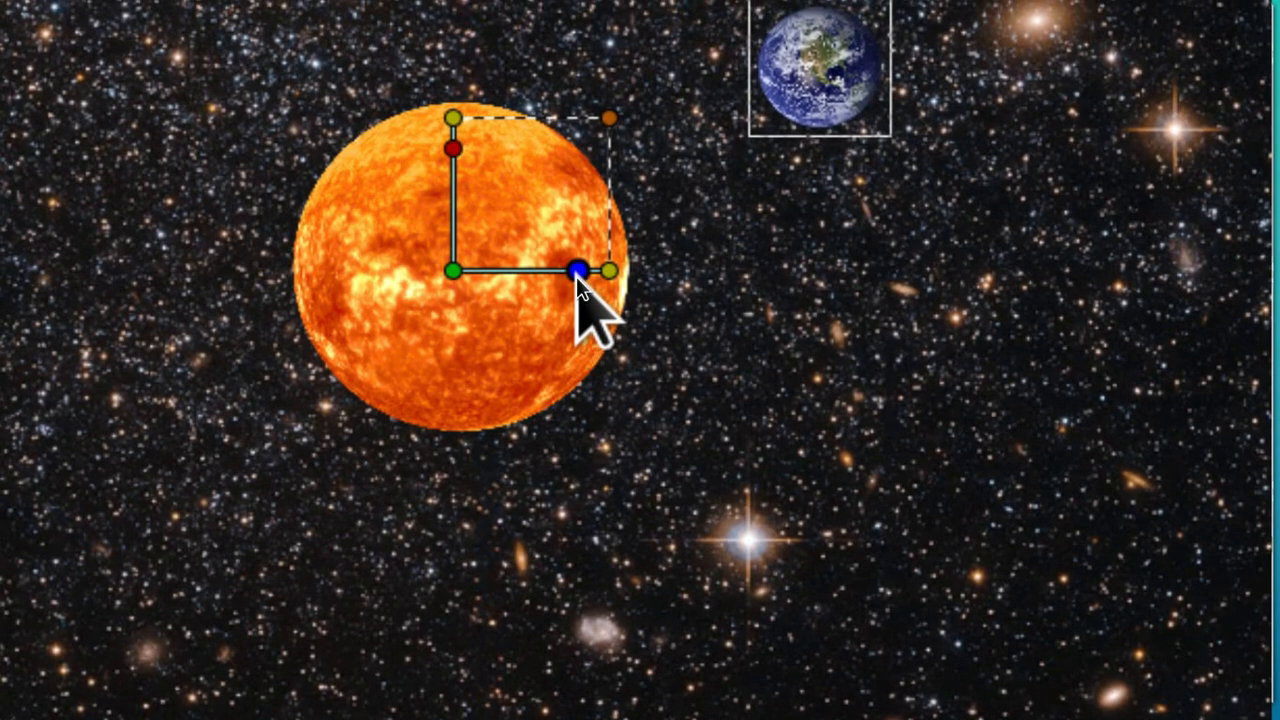
pyautogui.moveTo(576, 270); pyautogui.dragTo(560, 300)
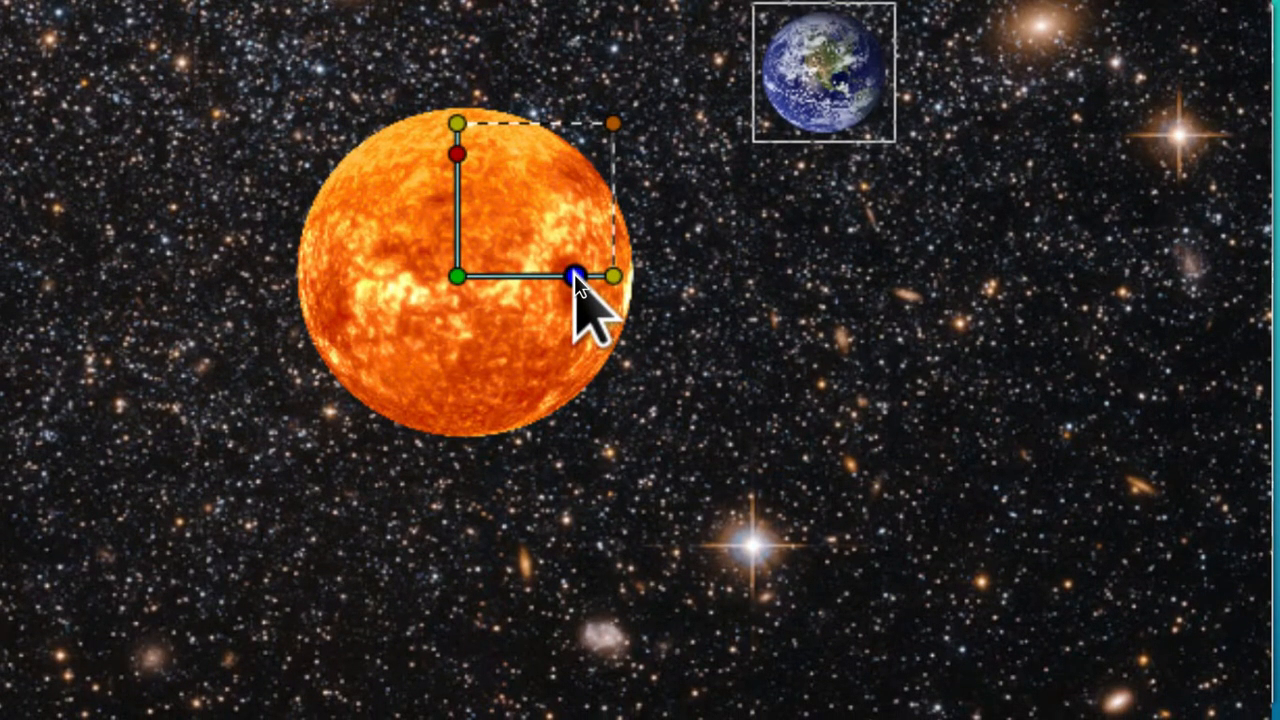
pyautogui.moveTo(576, 276); pyautogui.dragTo(580, 276)
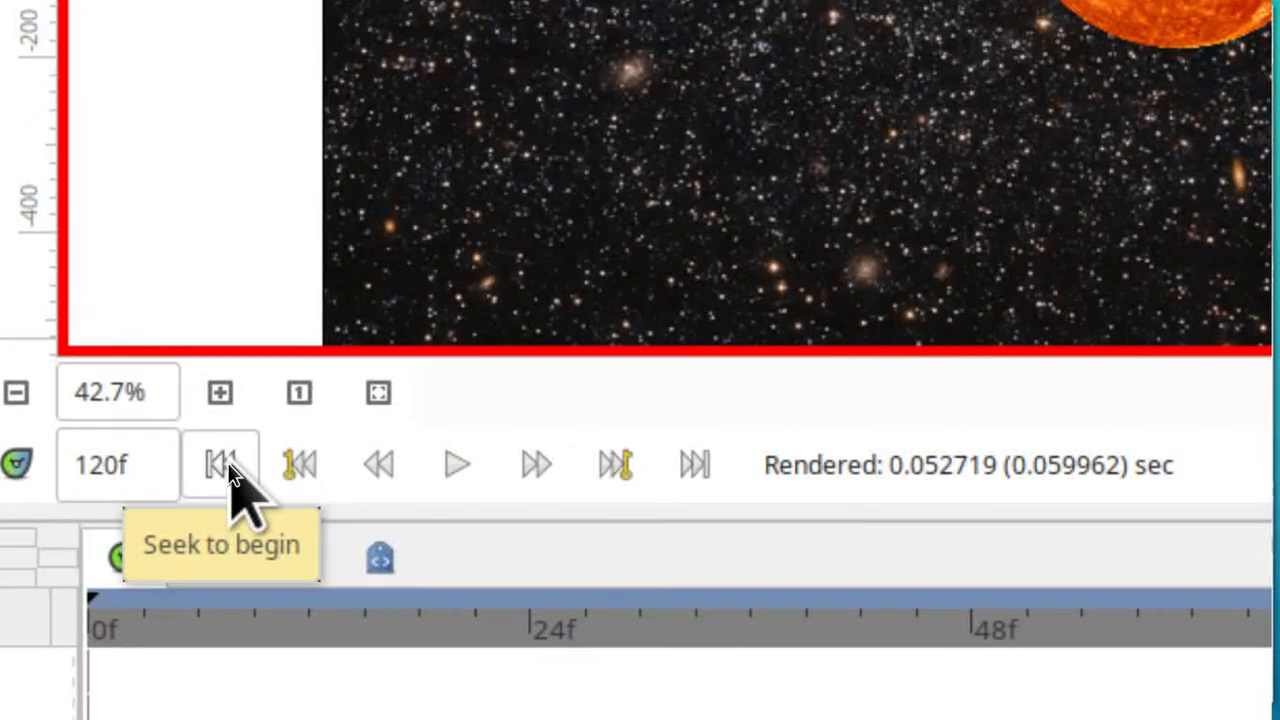
# Play the orbit from the first frame and save the animation as solar-rotation.sifz
pyautogui.click(220, 464)
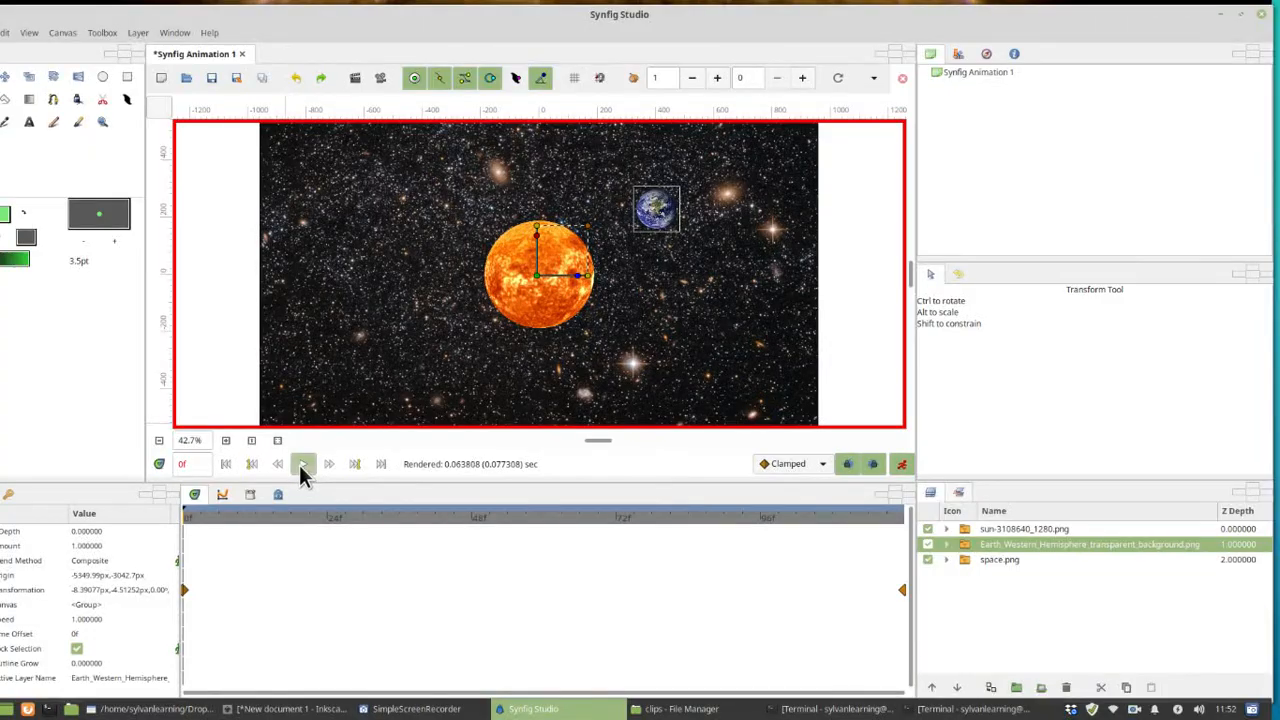
pyautogui.click(302, 464)
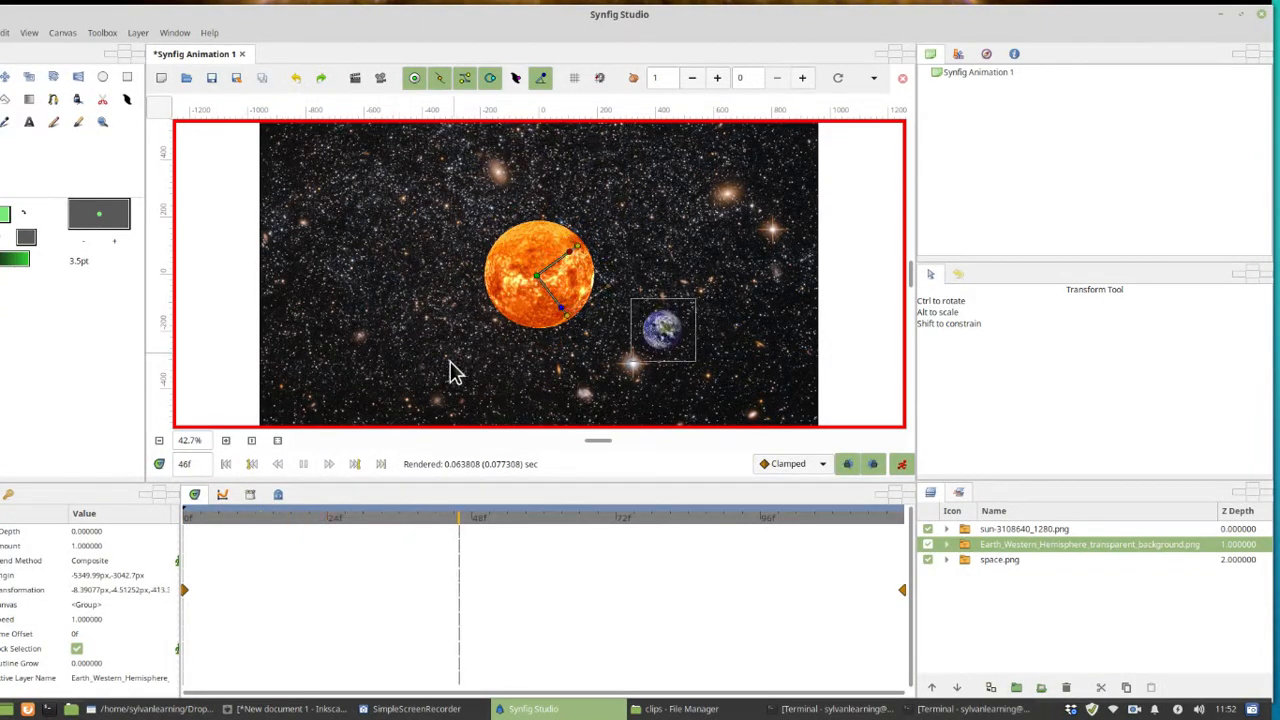
pyautogui.click(736, 516)
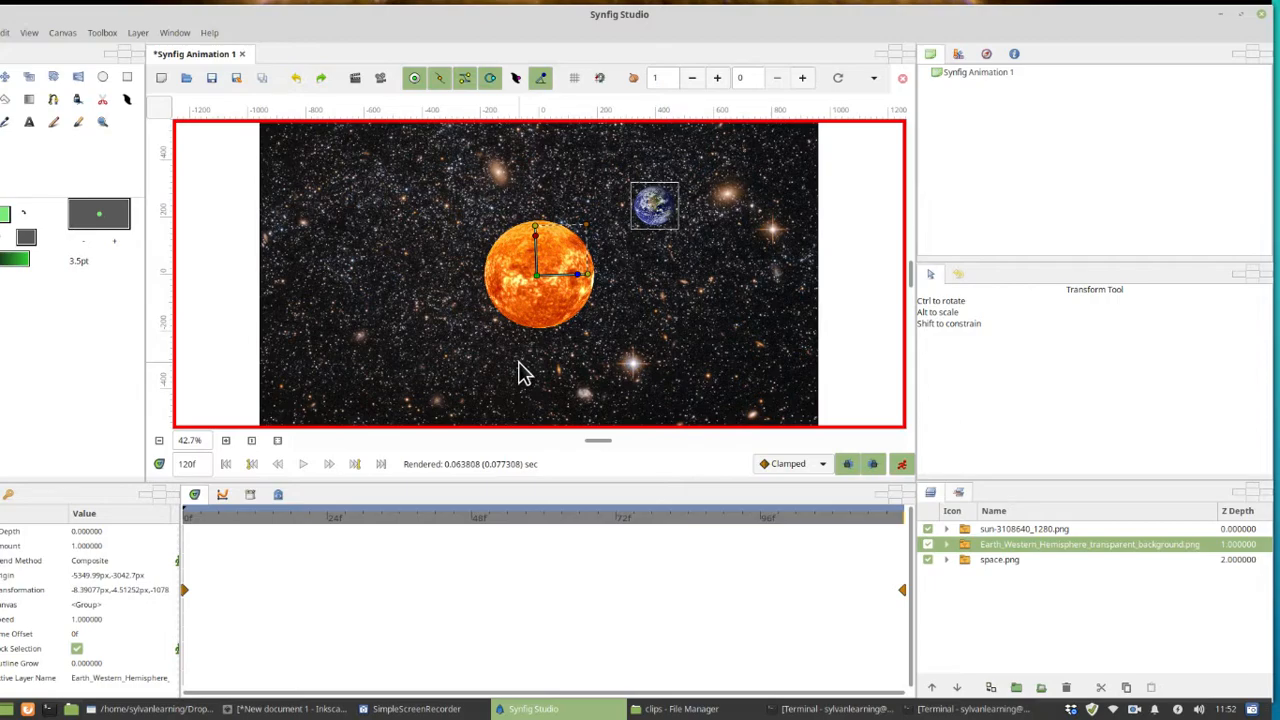
pyautogui.click(1000, 560)
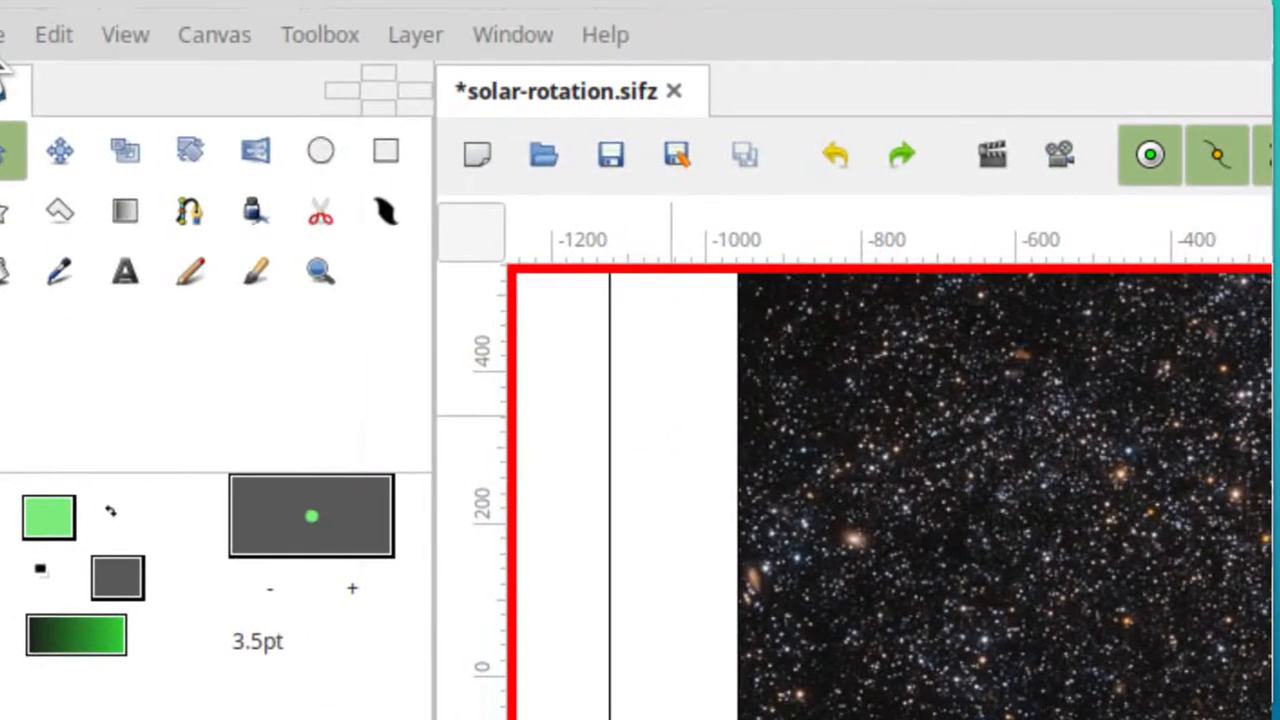
pyautogui.click(10, 34)
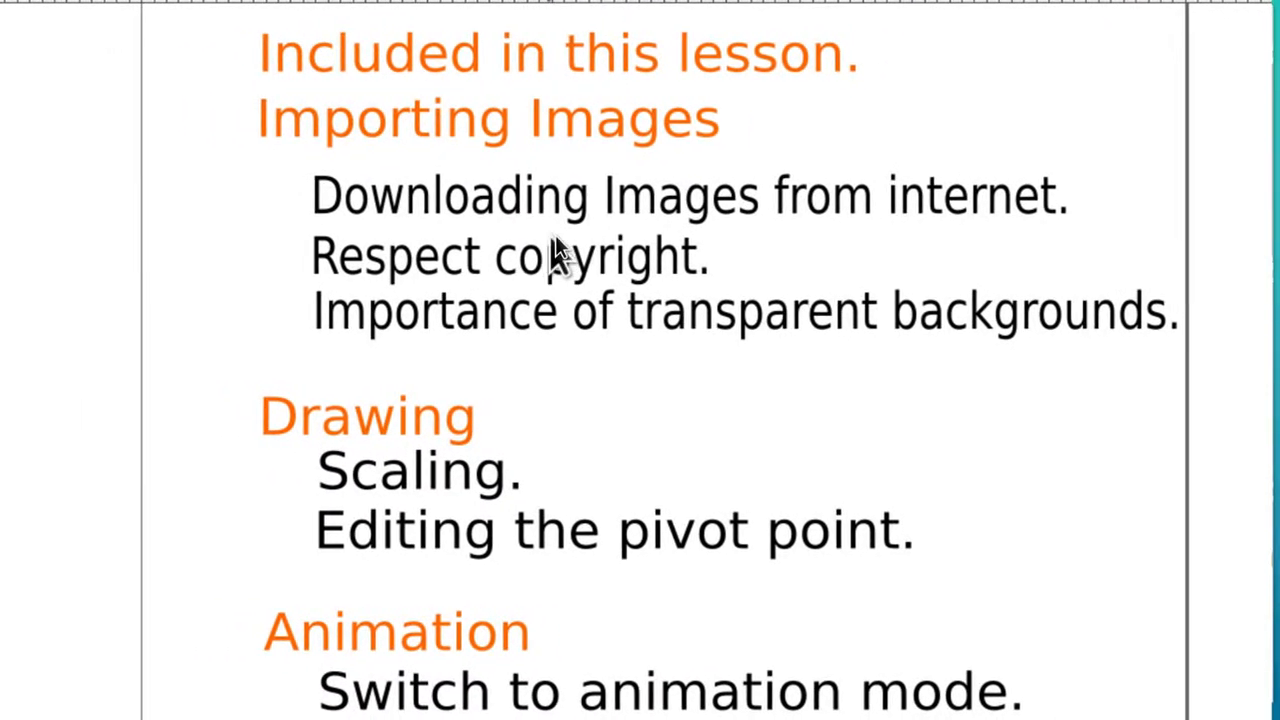
# Scroll the lesson summary slide to reveal the Animation topics
pyautogui.scroll(-3)
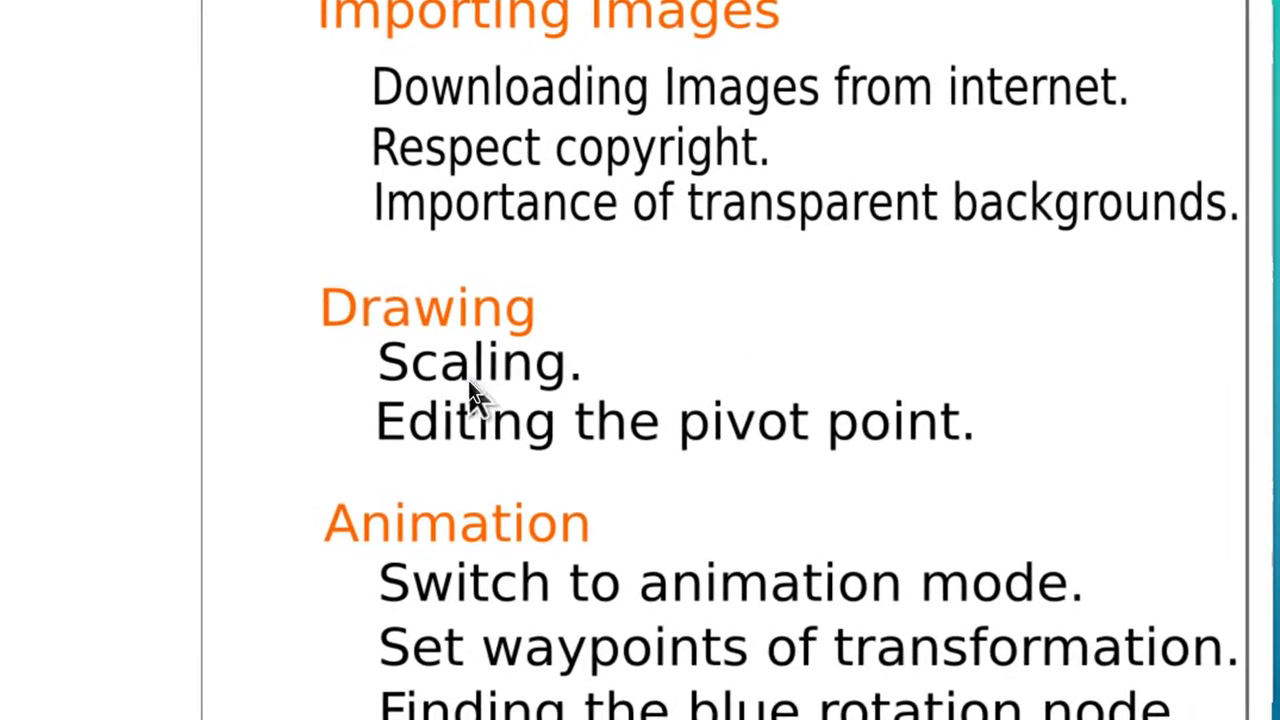